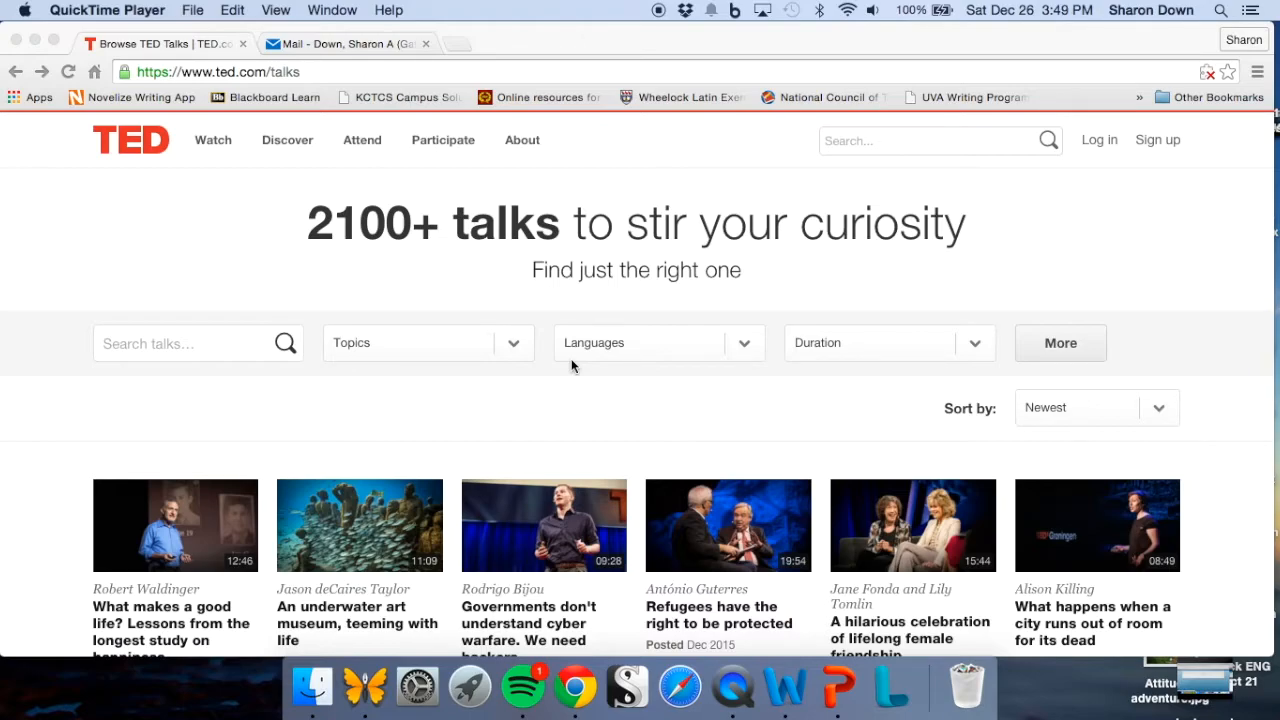
mouse_move(543, 308)
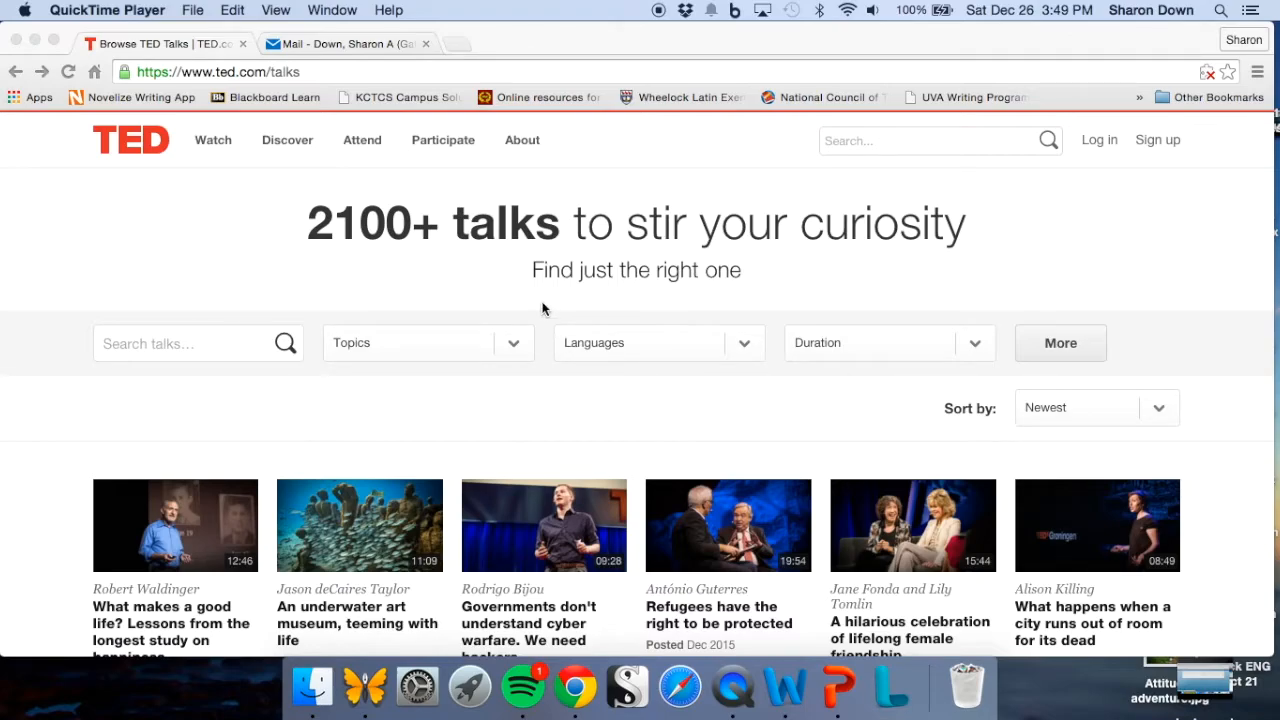
- Browse the TED.com talk topics list to find the underwater art museum talk
scroll("down", 3)
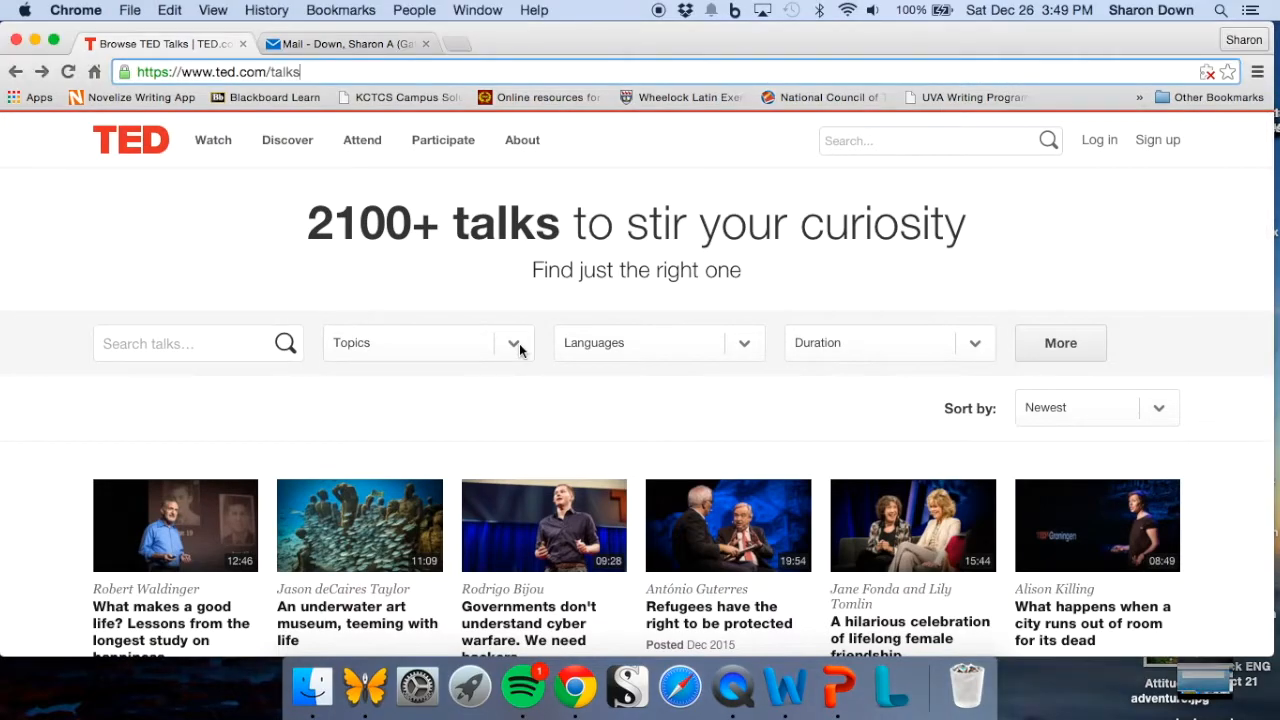
left_click(513, 342)
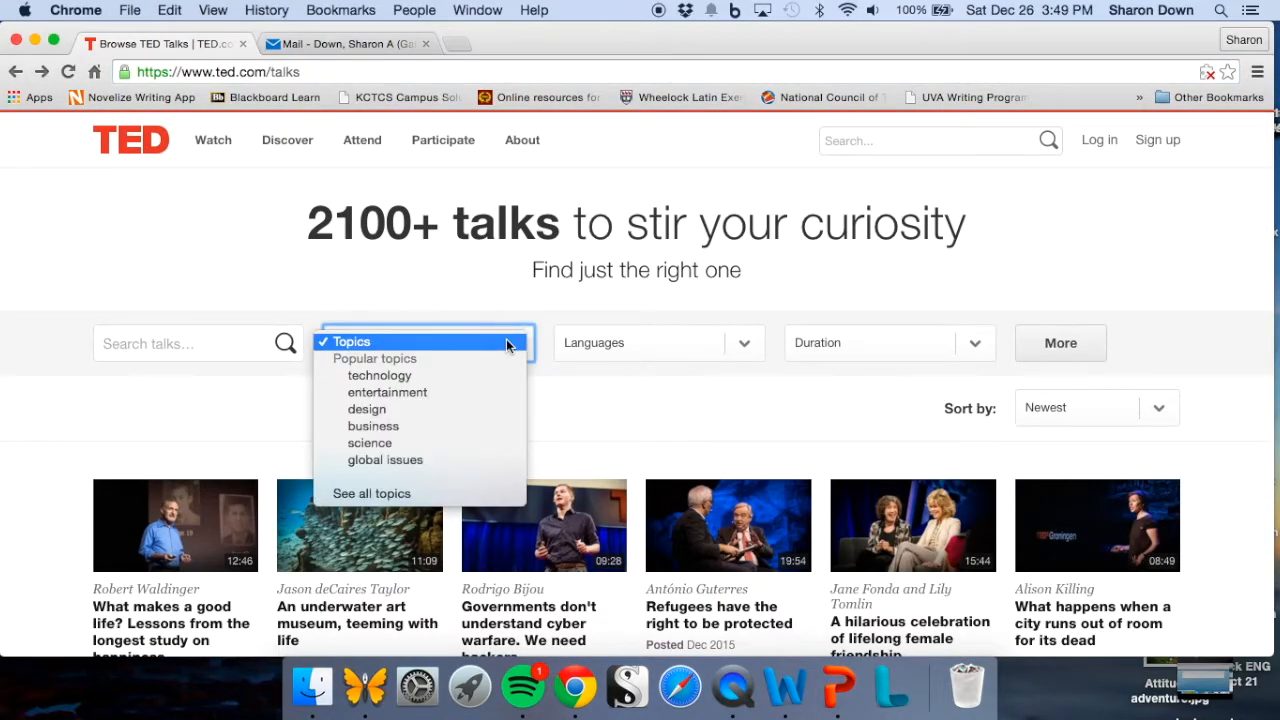
mouse_move(870, 145)
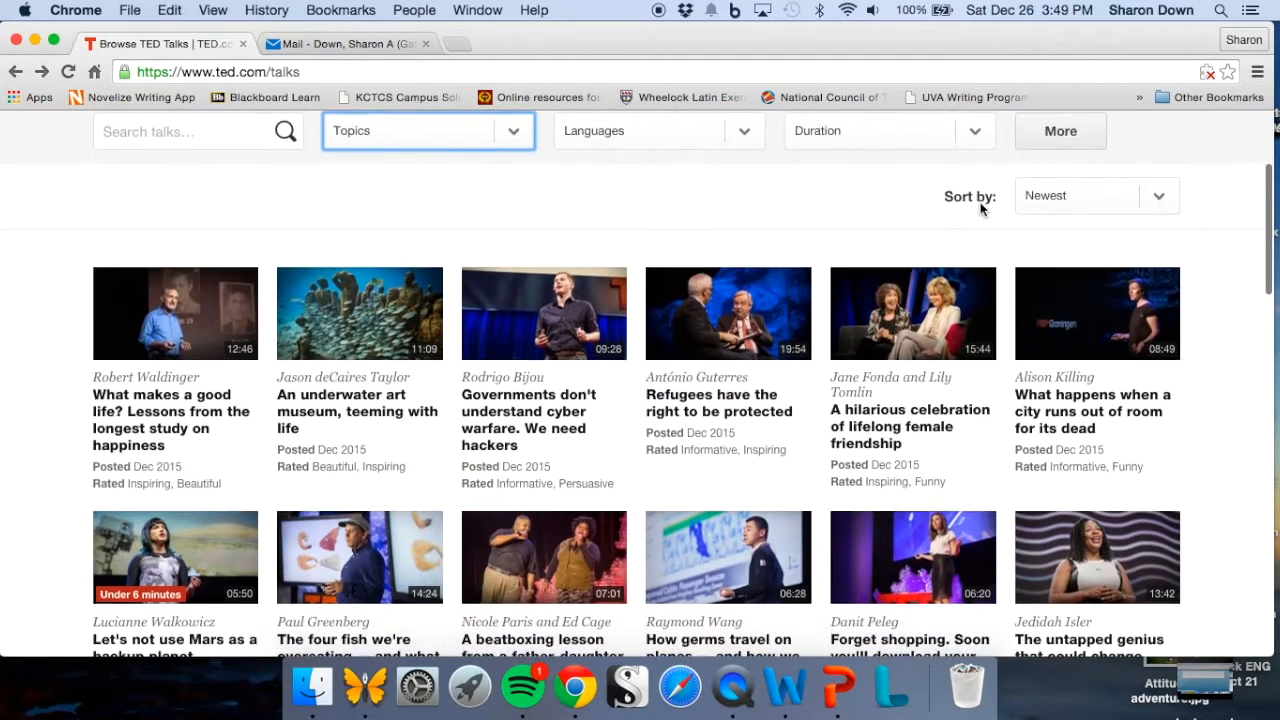
scroll("down", 3)
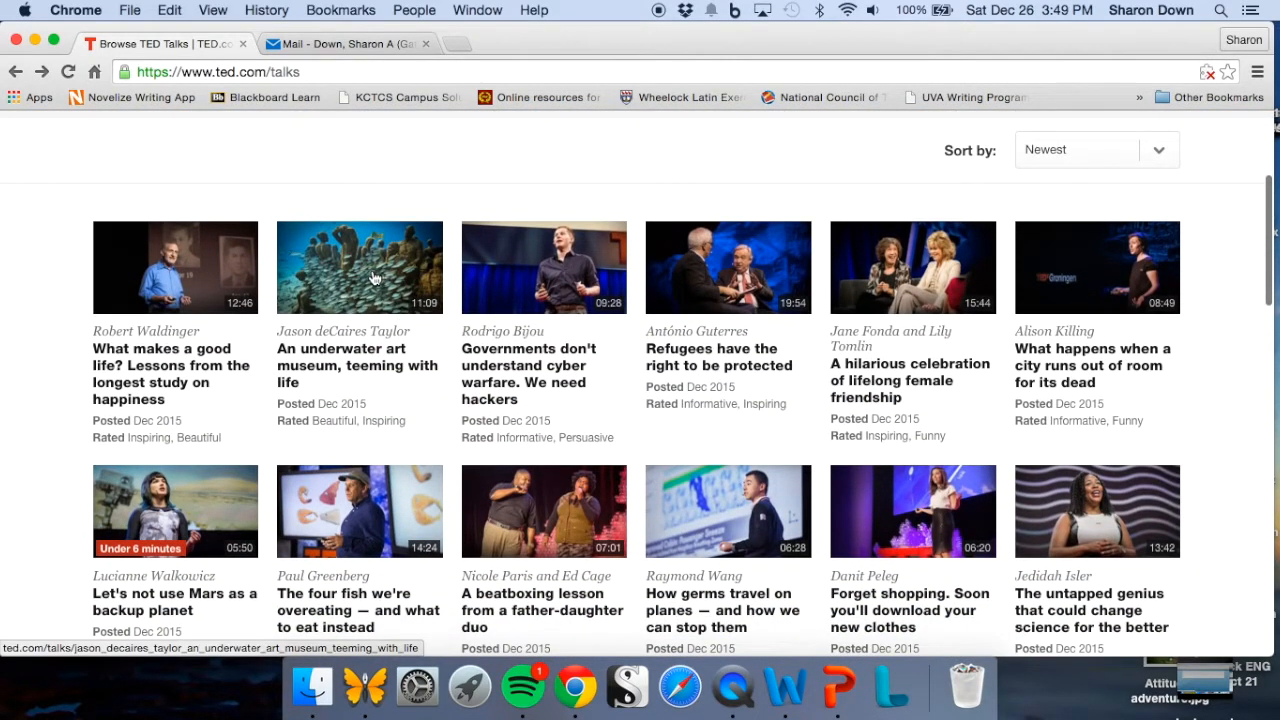
mouse_move(425, 315)
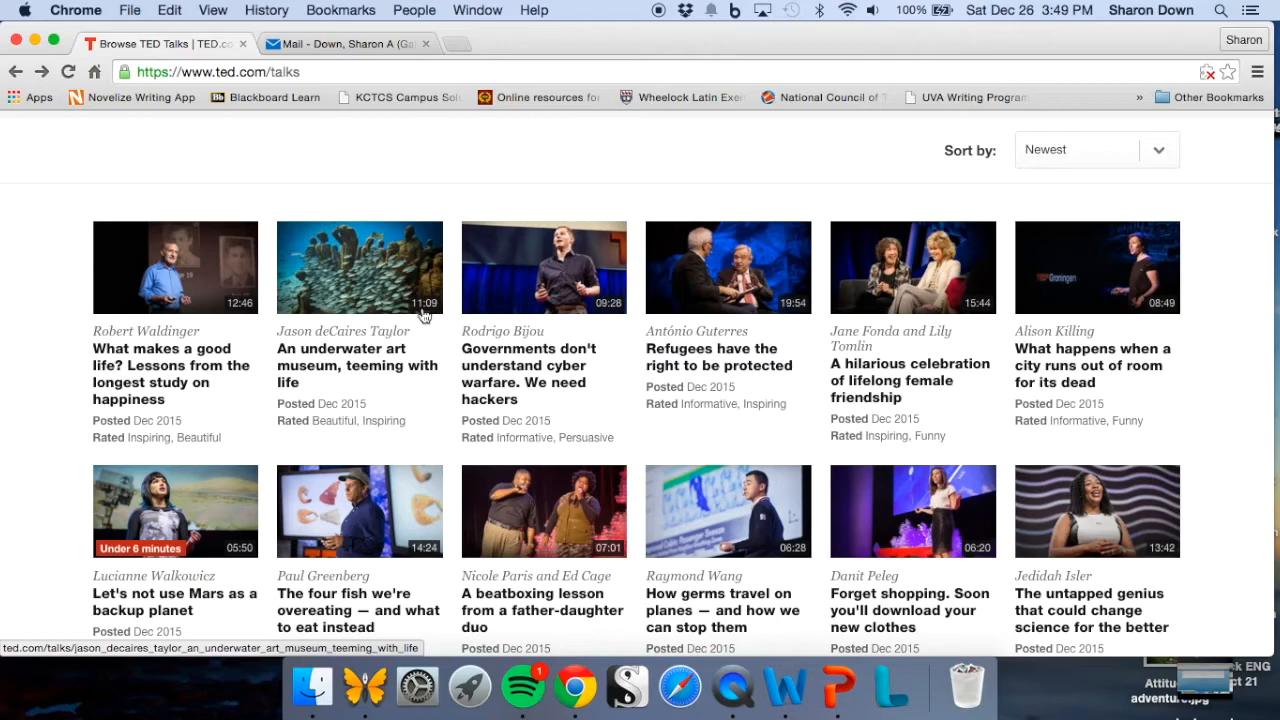
mouse_move(403, 325)
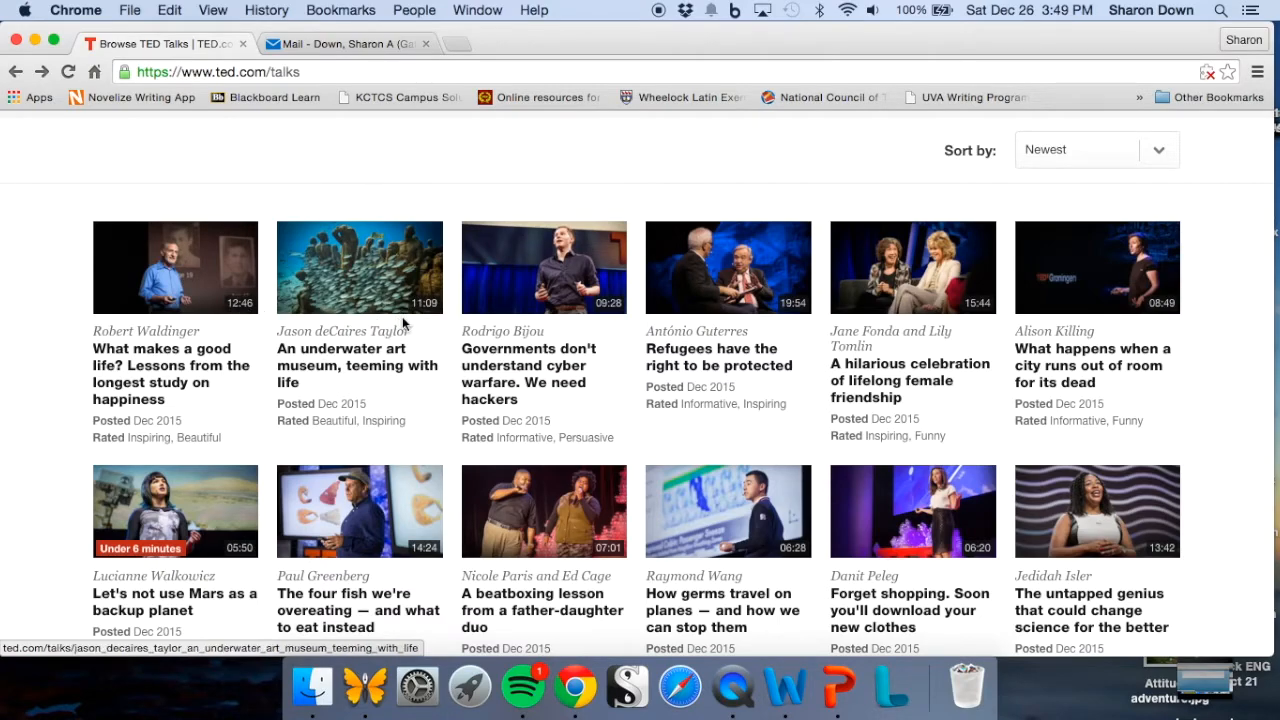
scroll("down", 3)
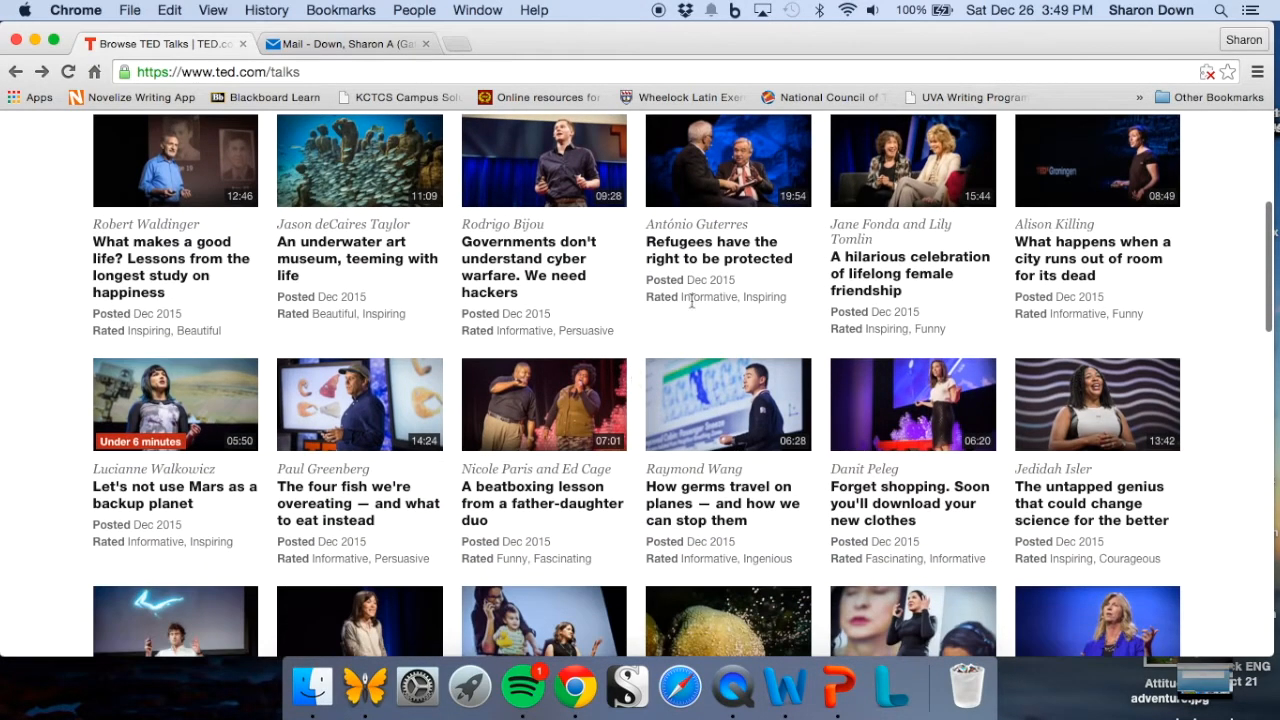
mouse_move(193, 461)
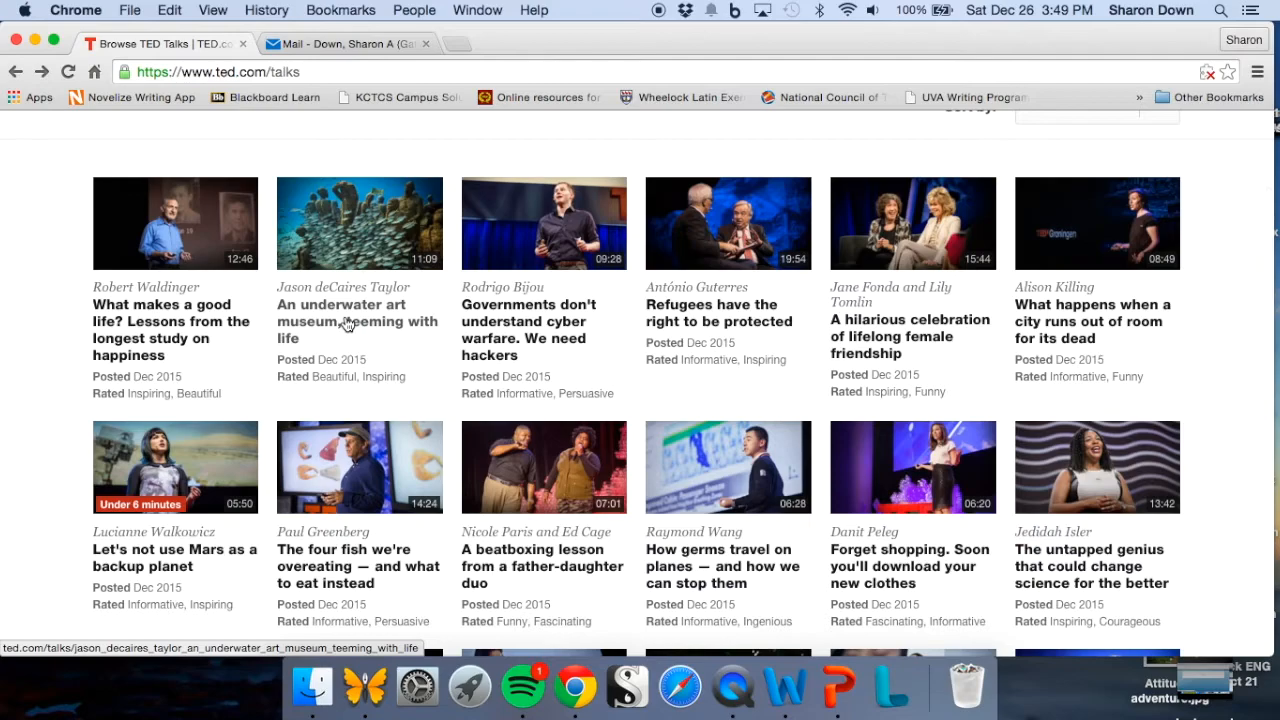
- Open 'An underwater art museum, teeming with life' and view its interactive transcript
left_click(345, 321)
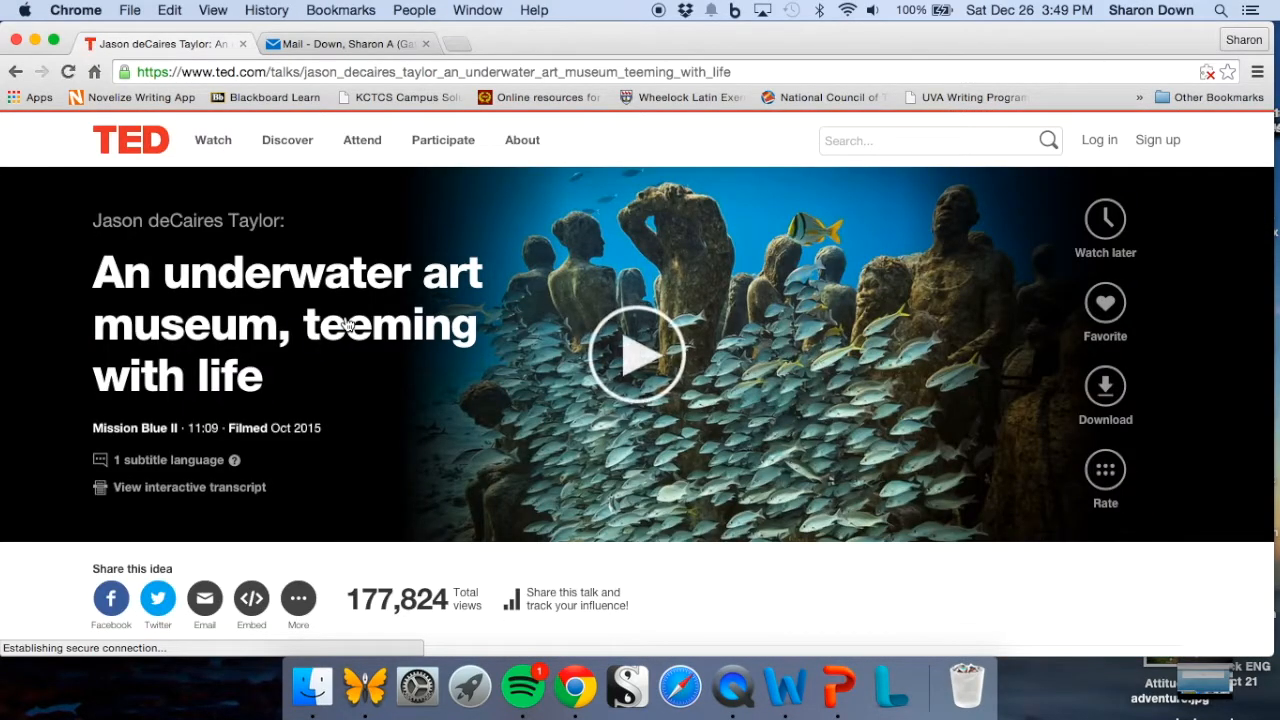
scroll("down", 3)
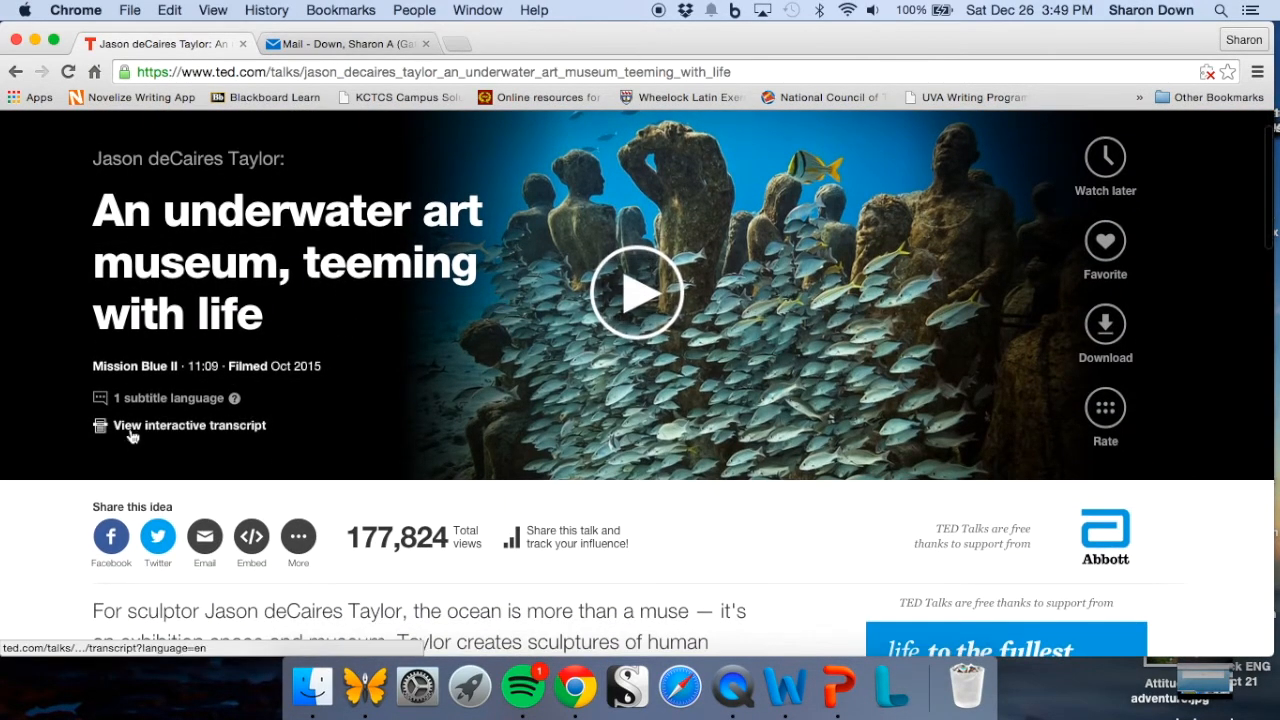
left_click(190, 425)
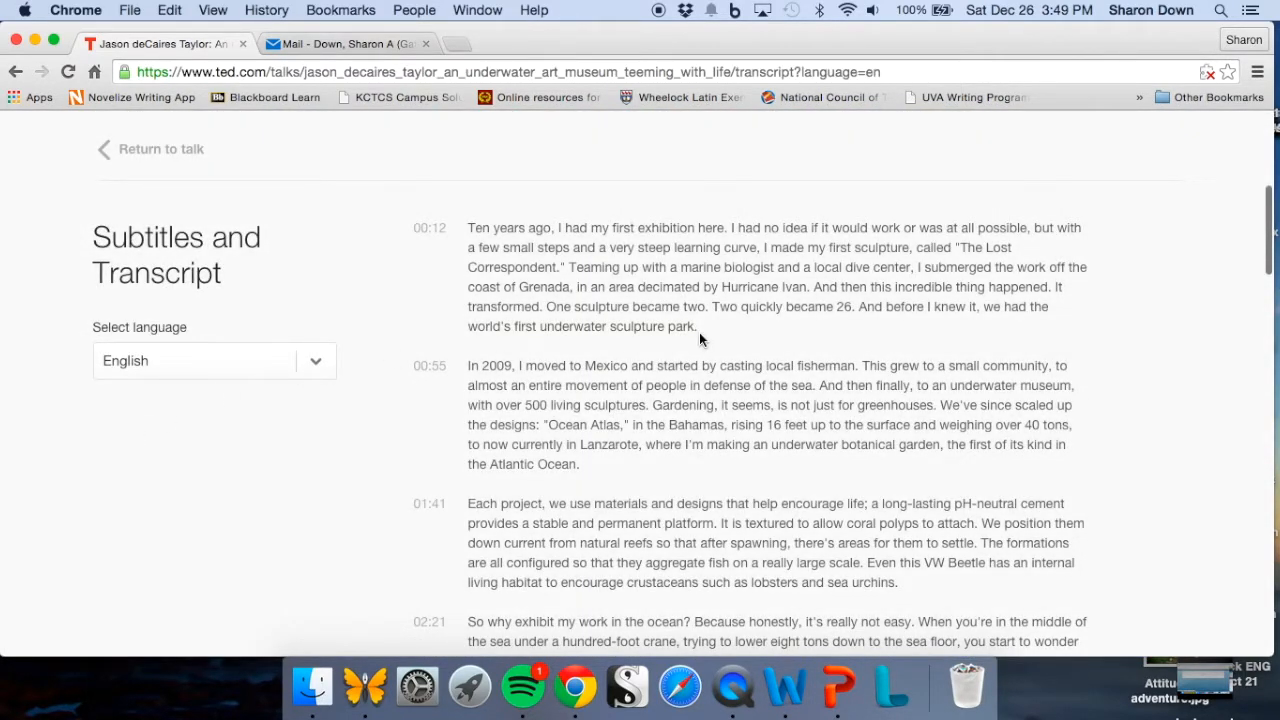
scroll("up", 3)
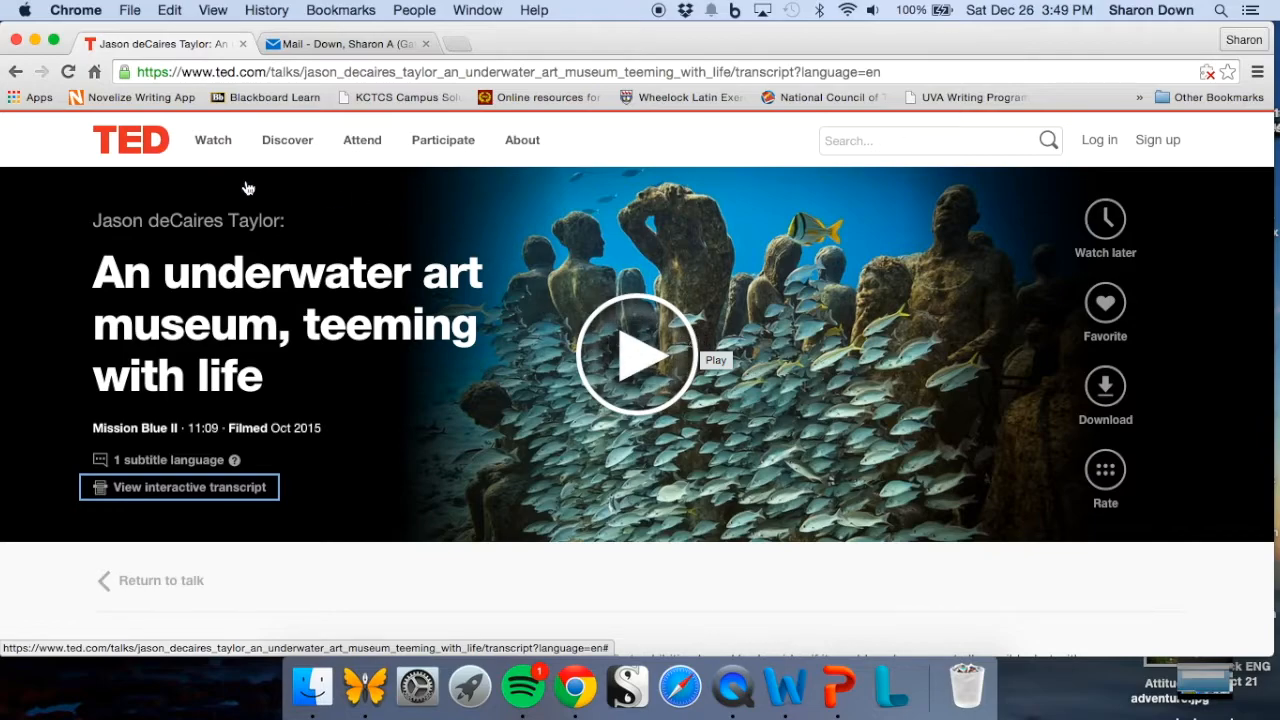
mouse_move(345, 128)
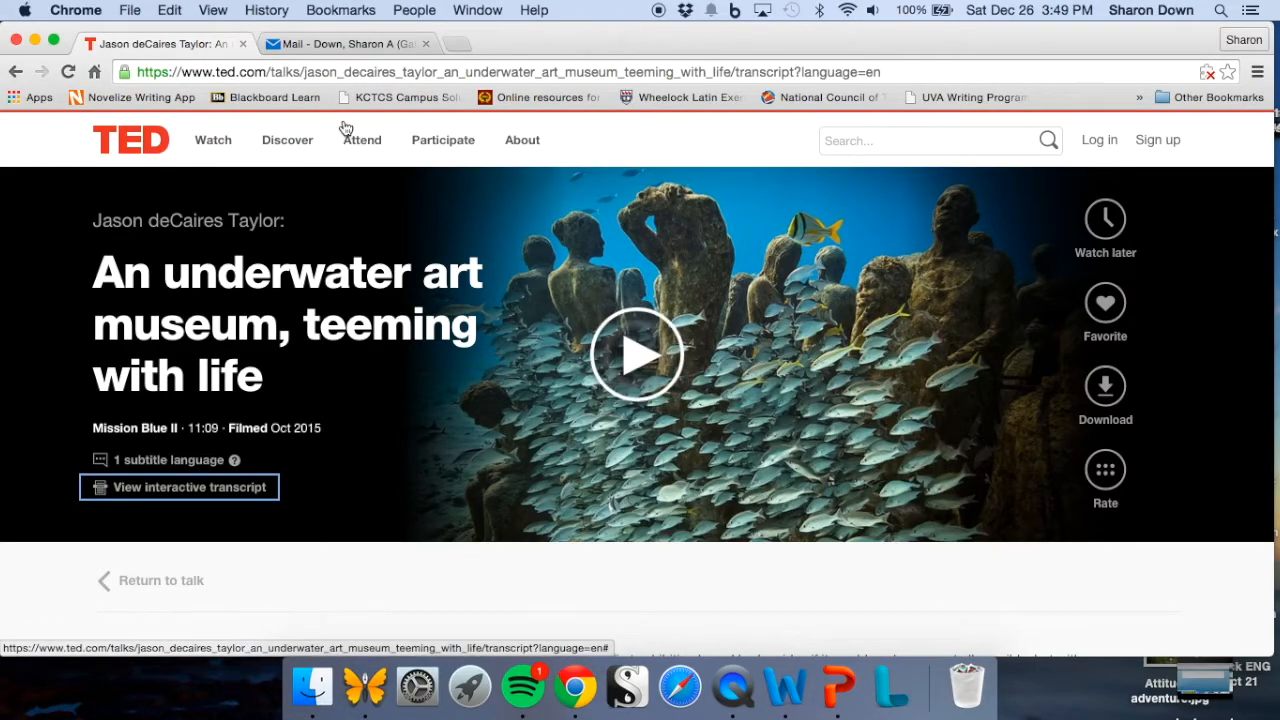
left_click(362, 139)
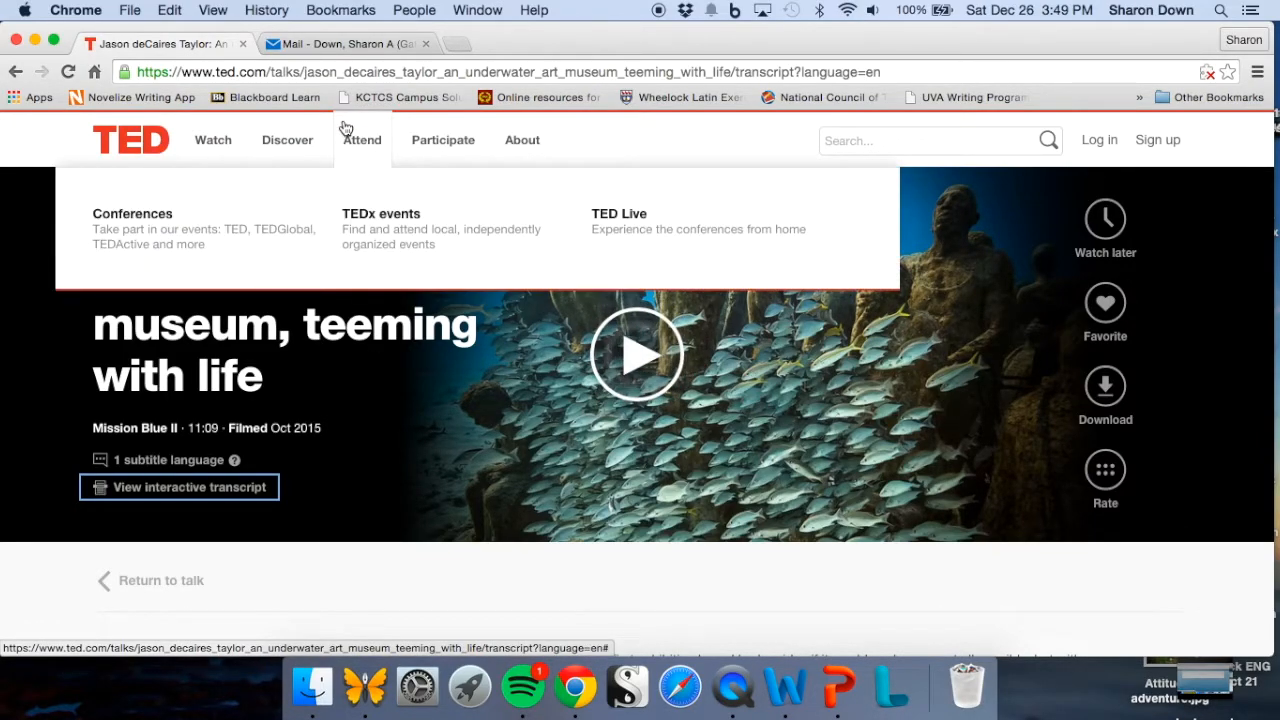
mouse_move(443, 140)
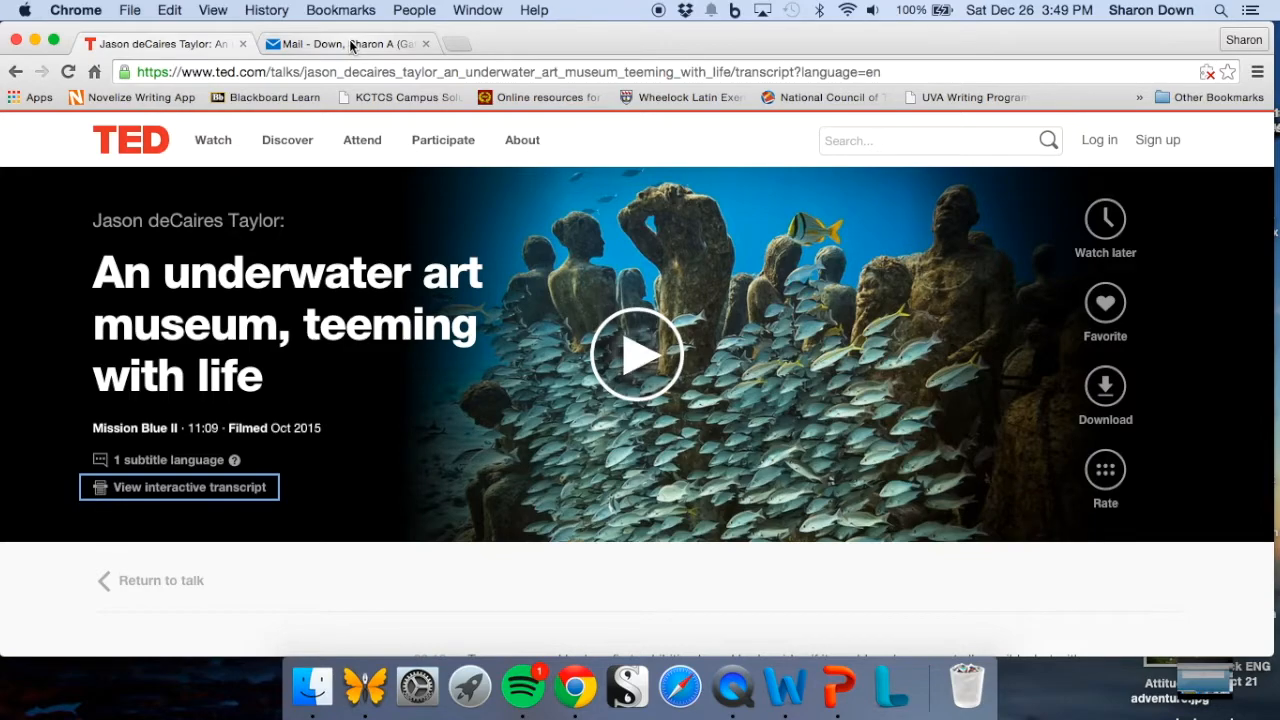
mouse_move(349, 46)
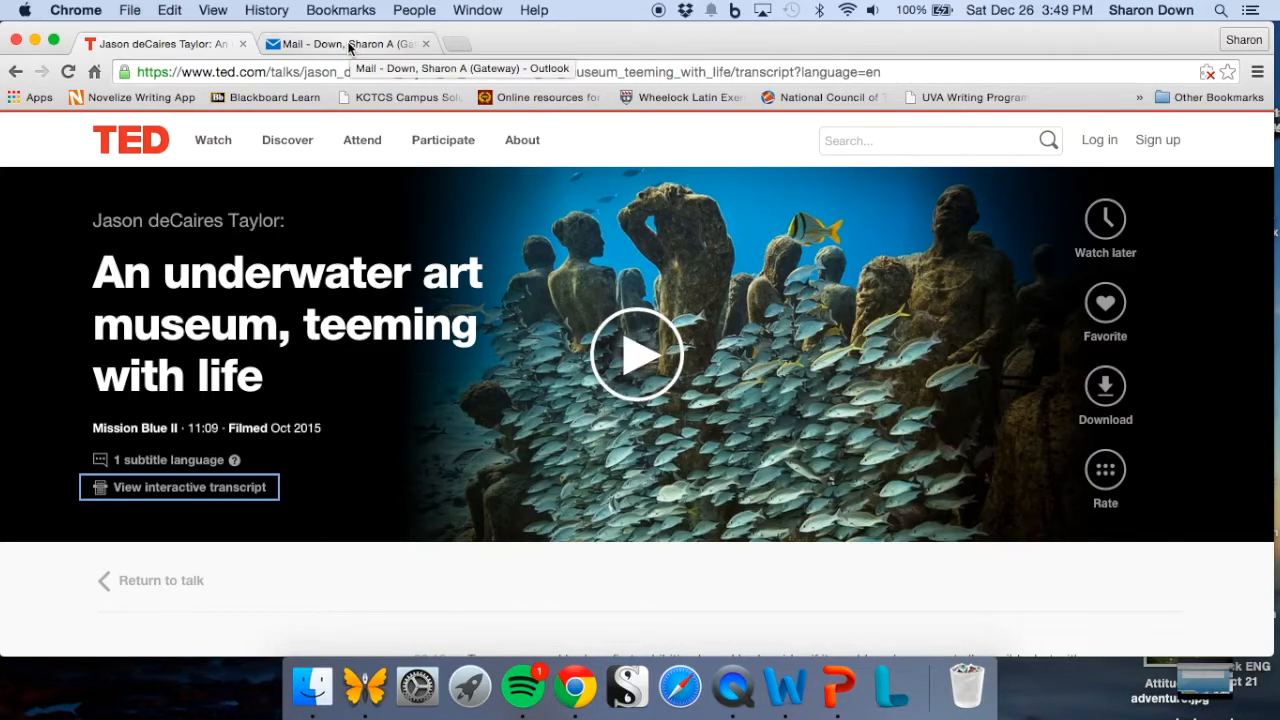
- Launch Word Online from the Outlook Mail page's Office 365 app launcher
left_click(348, 43)
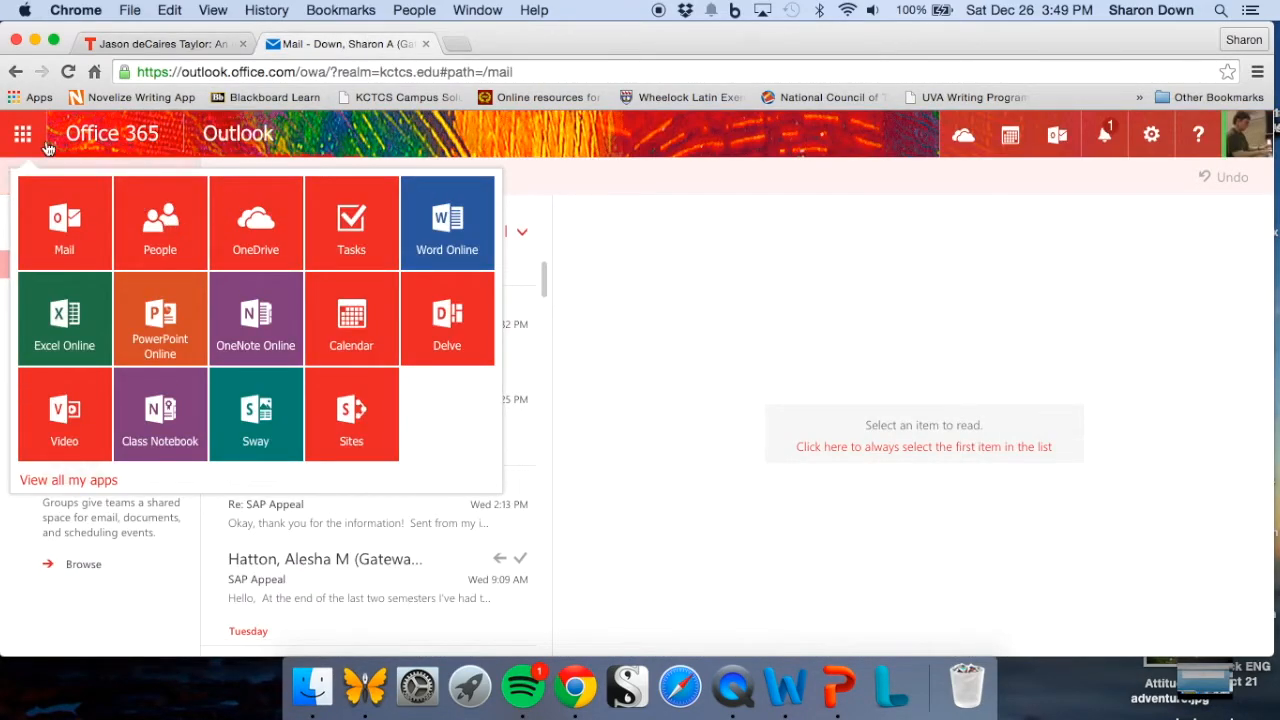
mouse_move(22, 135)
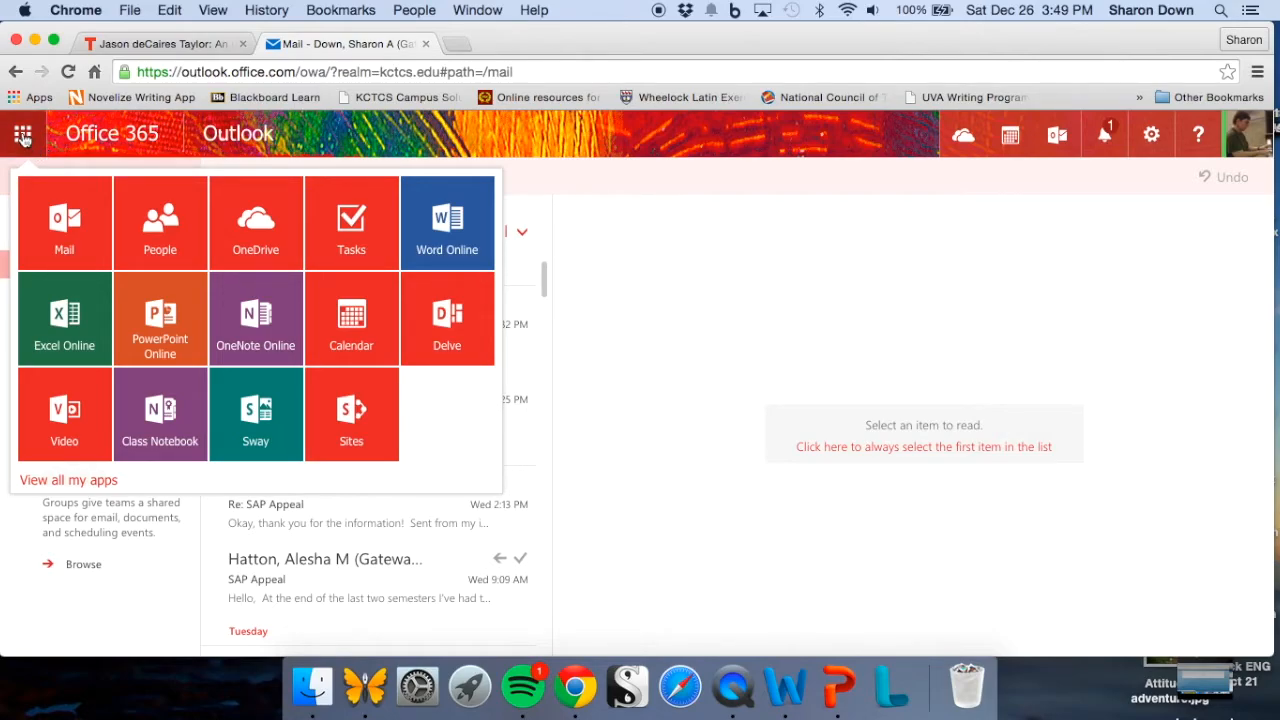
mouse_move(190, 230)
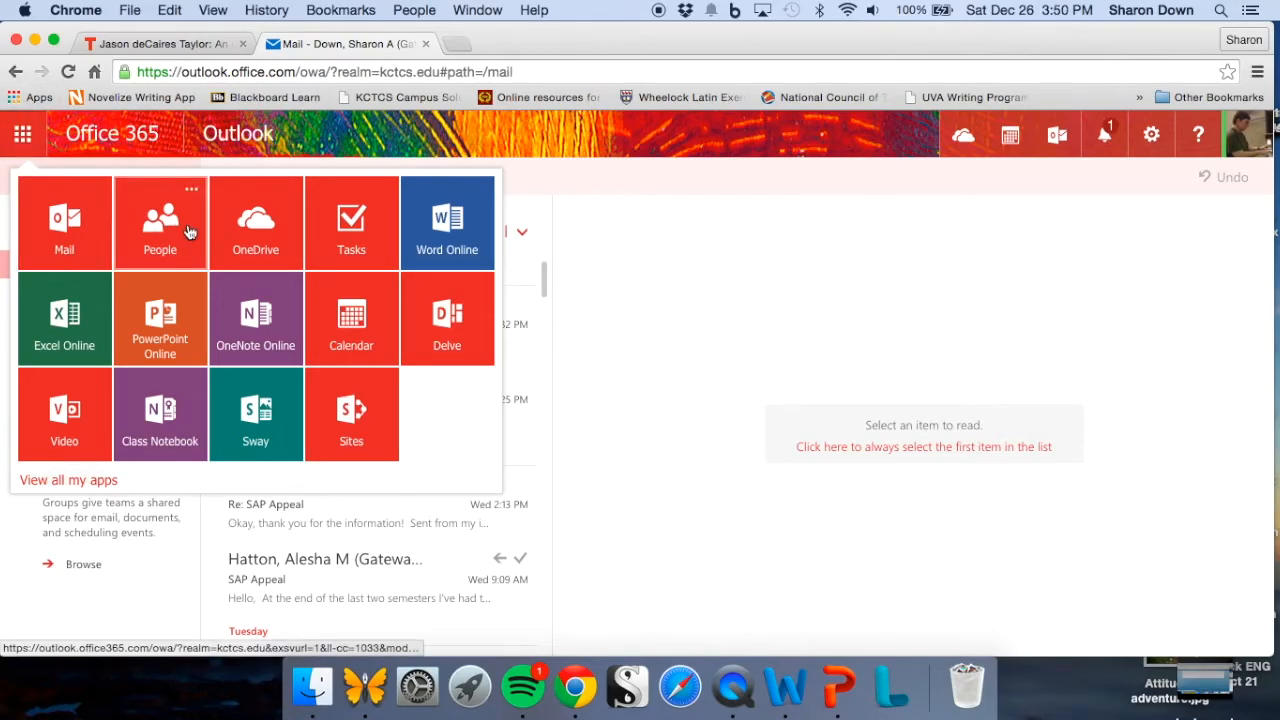
mouse_move(455, 235)
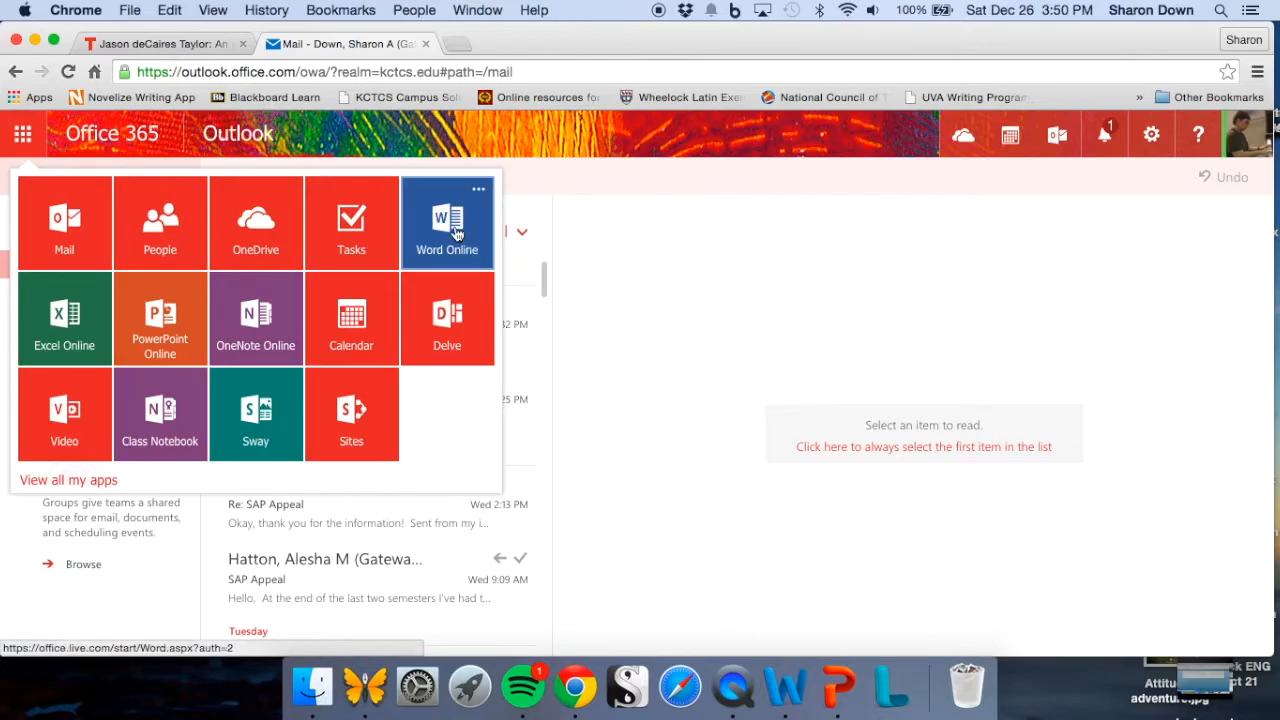
left_click(446, 222)
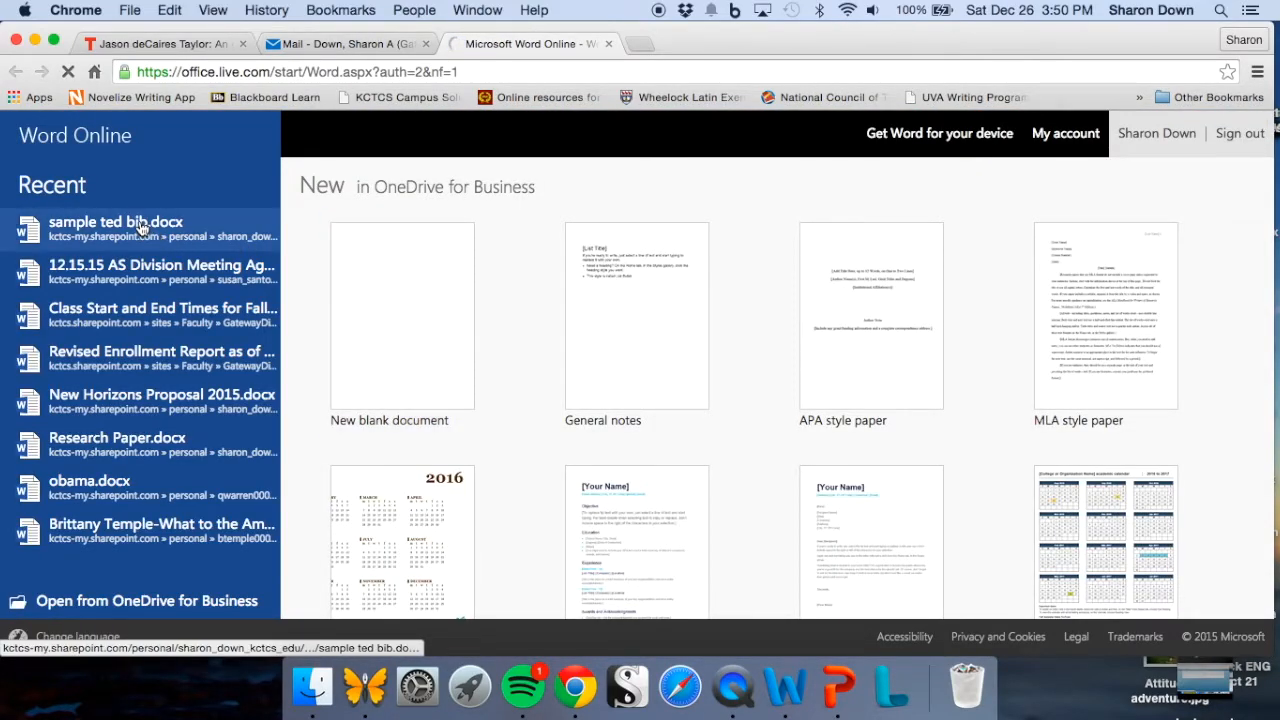
- Open the sample TED bibliography and choose Edit in Word Online
left_click(116, 221)
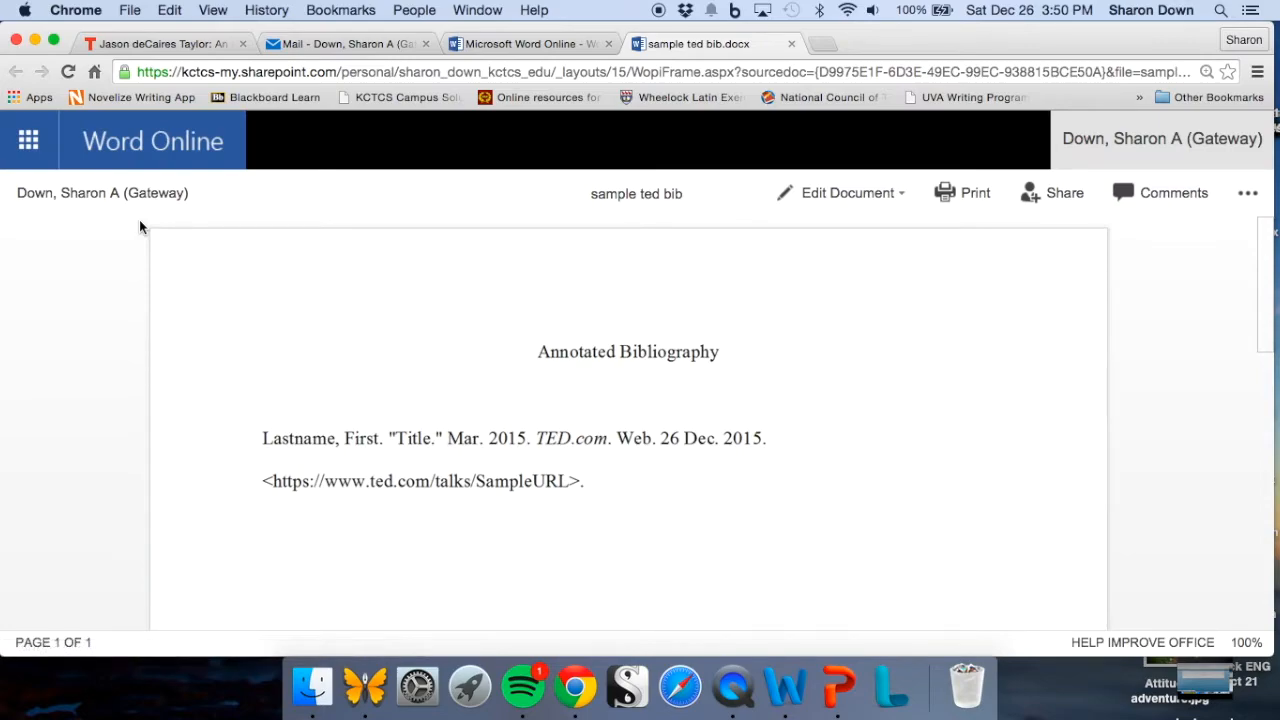
mouse_move(500, 300)
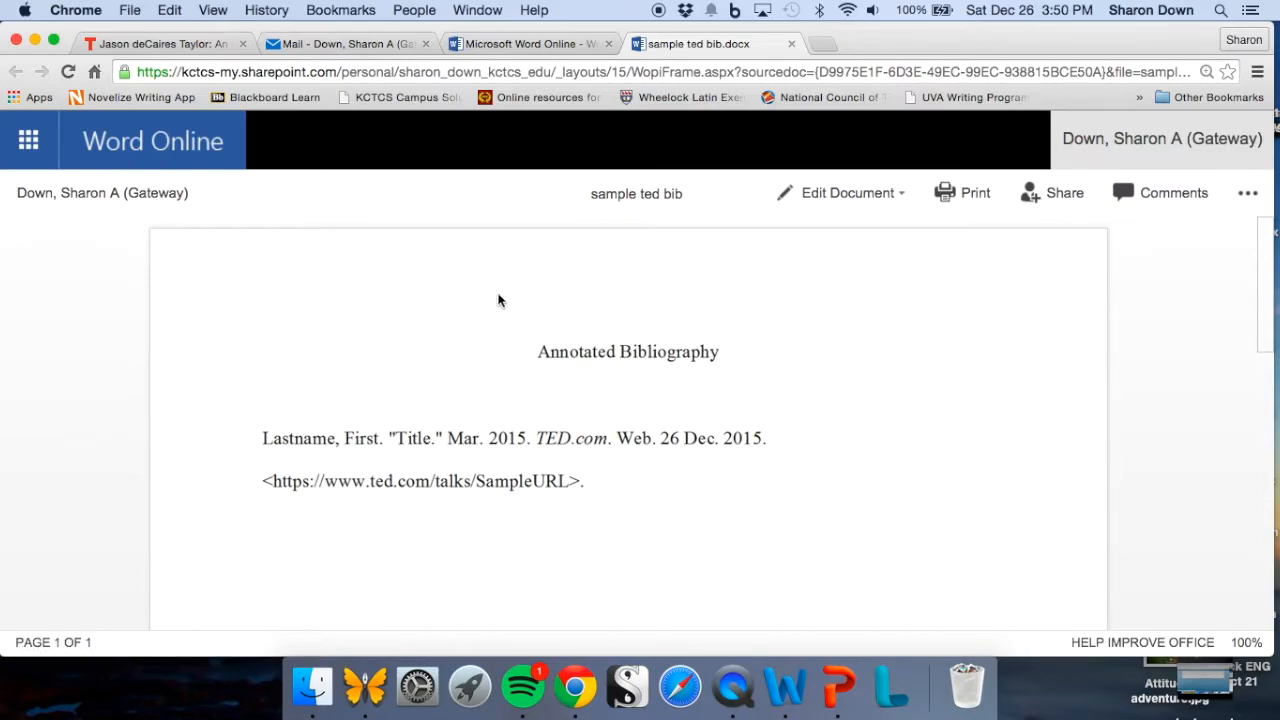
mouse_move(850, 200)
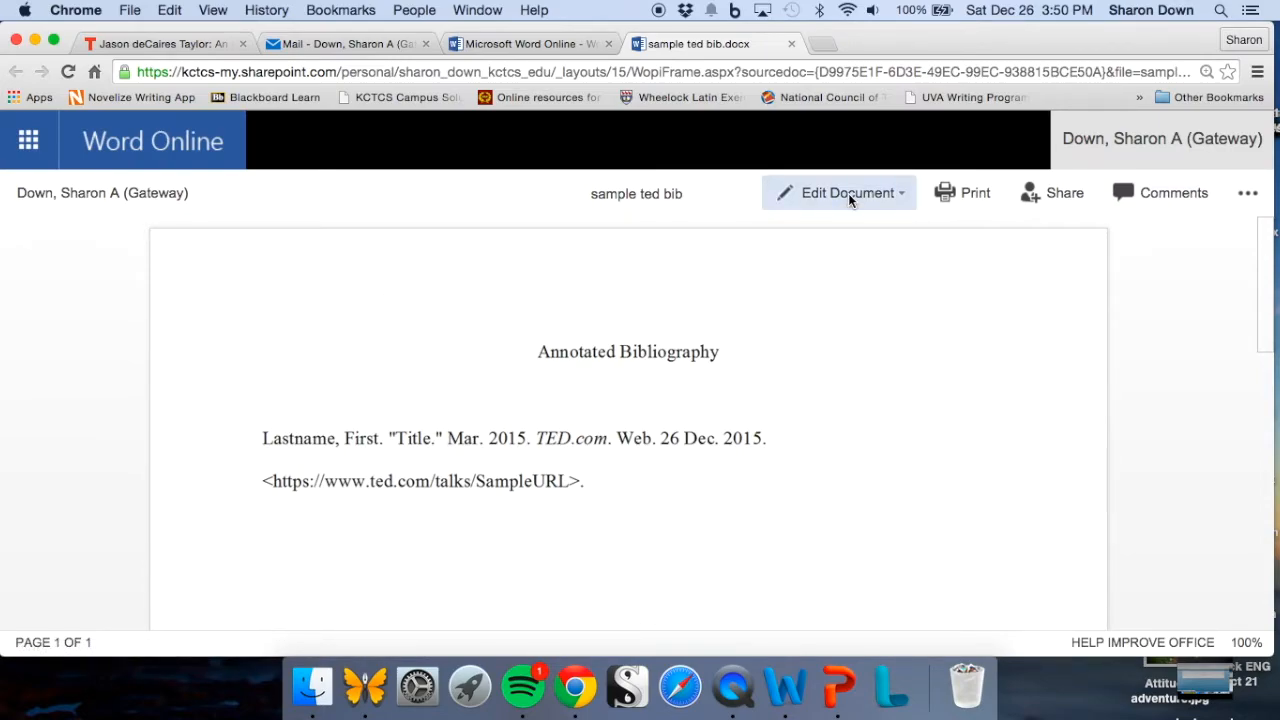
mouse_move(893, 193)
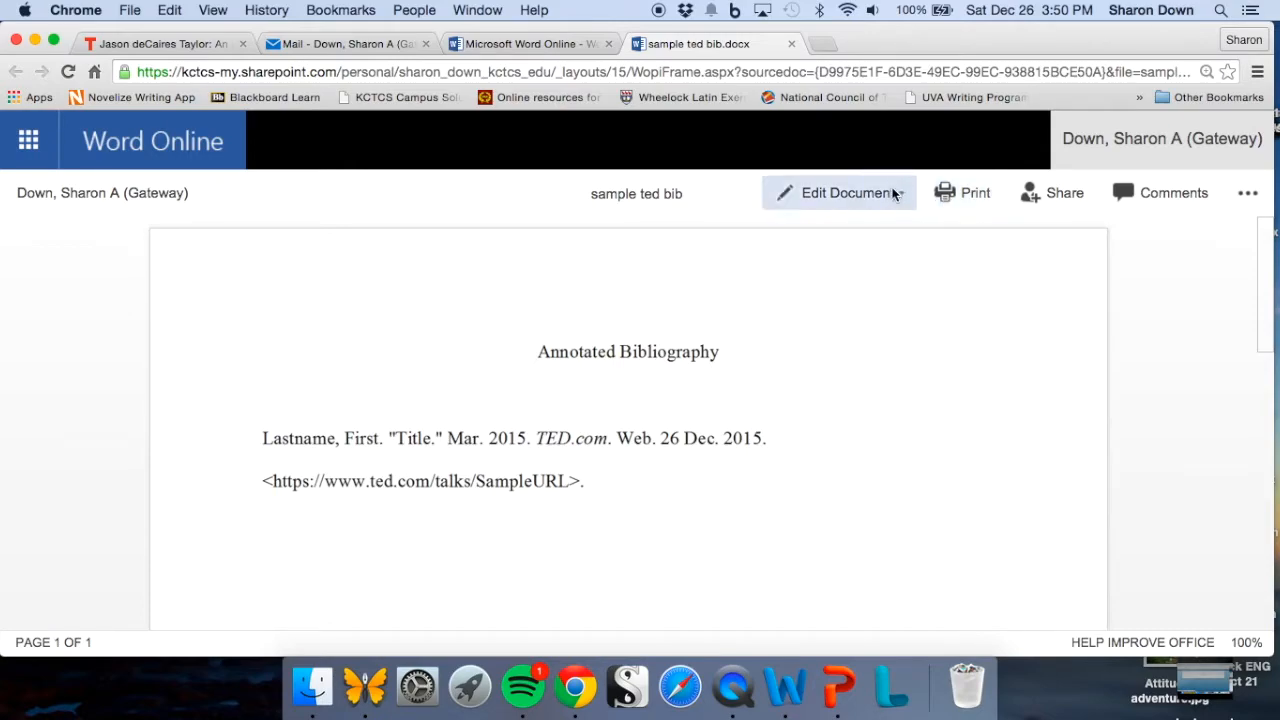
left_click(840, 192)
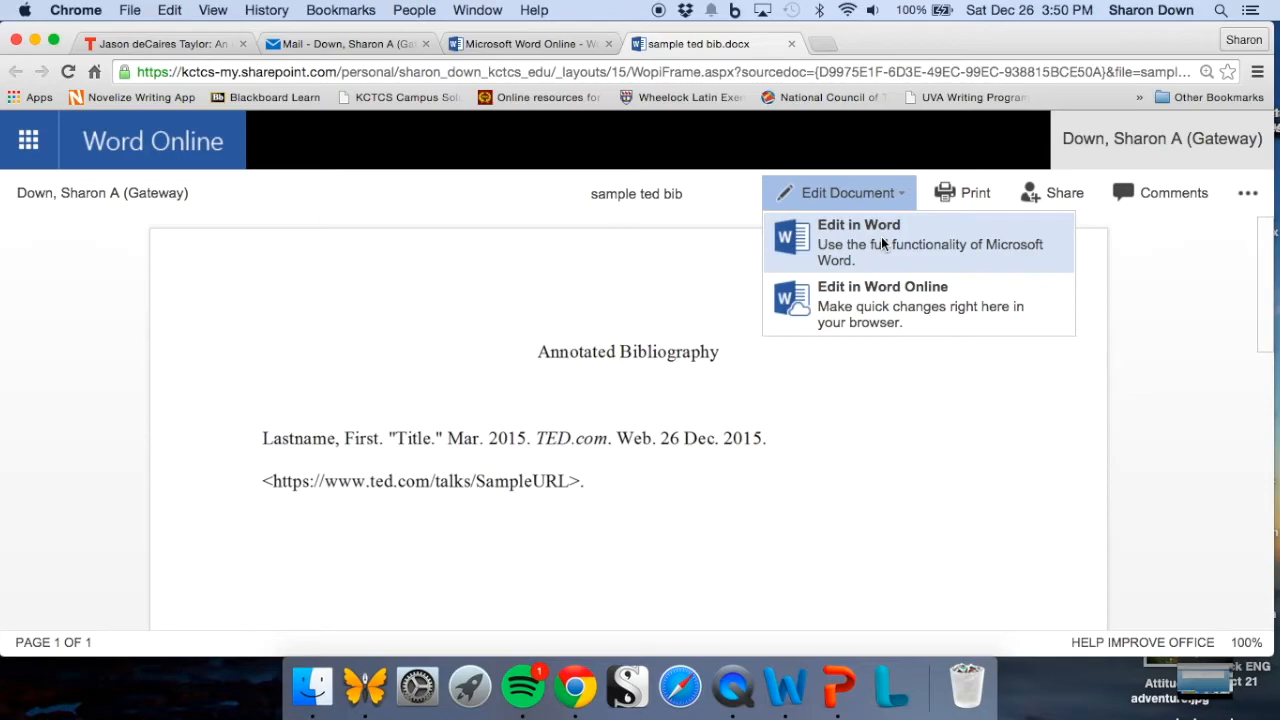
mouse_move(879, 301)
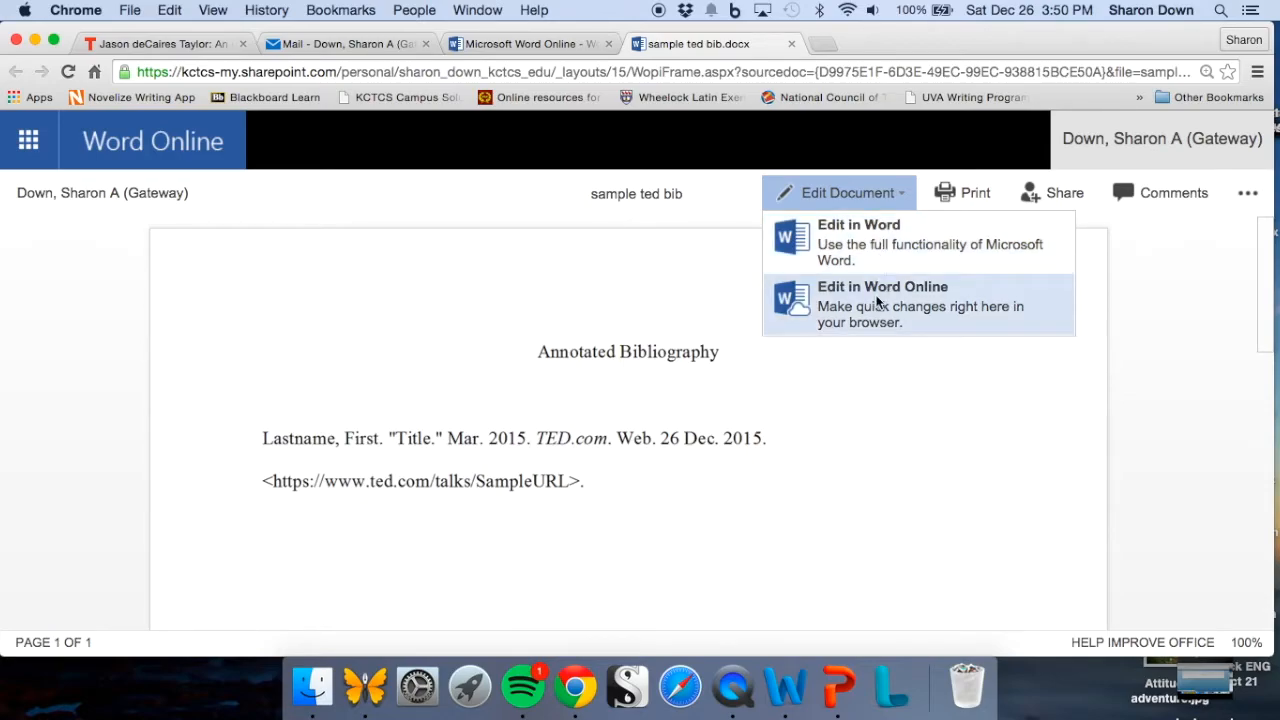
left_click(882, 287)
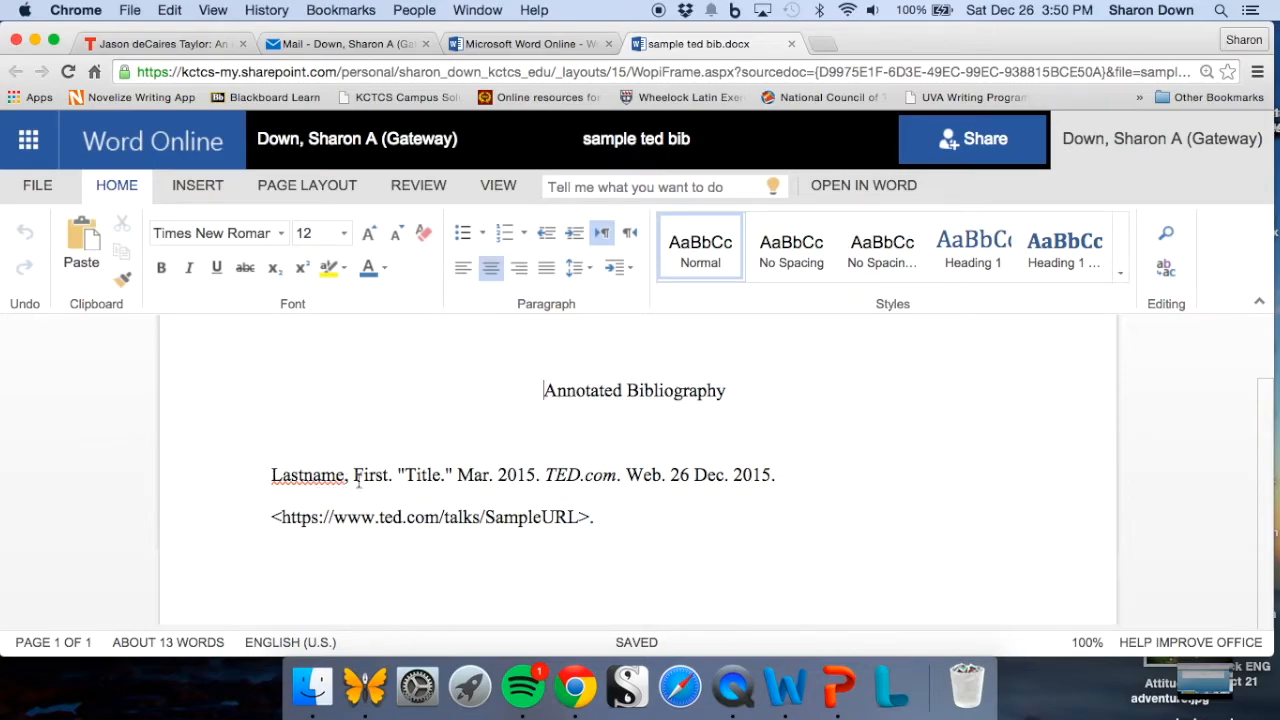
mouse_move(414, 474)
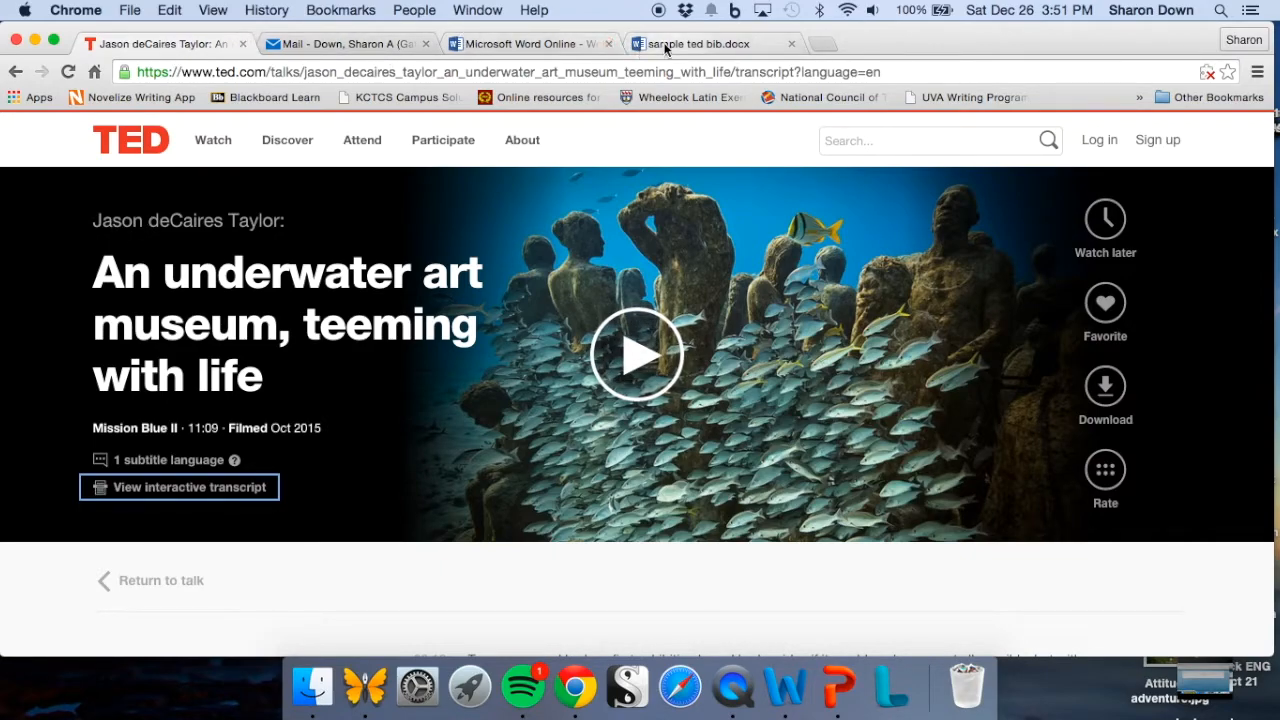
- Start the new citation with the speaker name 'Taylor, Jason deCaires.' and an opening quote
left_click(700, 43)
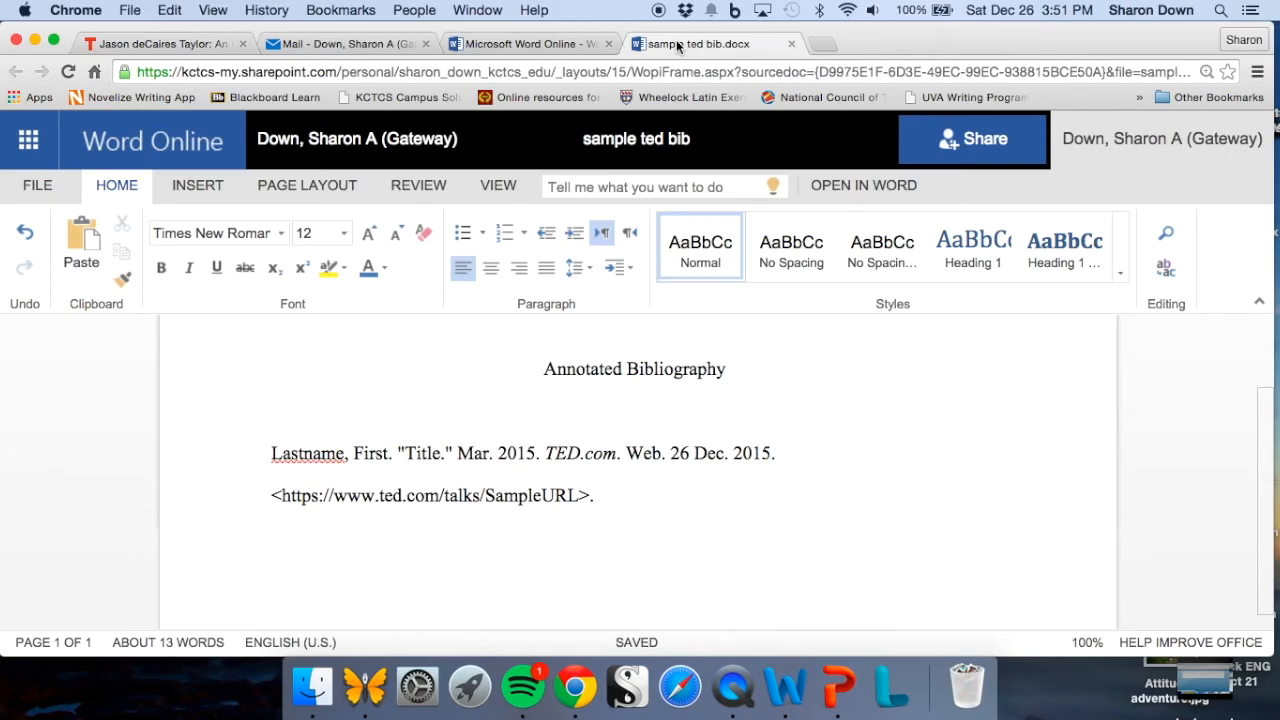
type("Tayl")
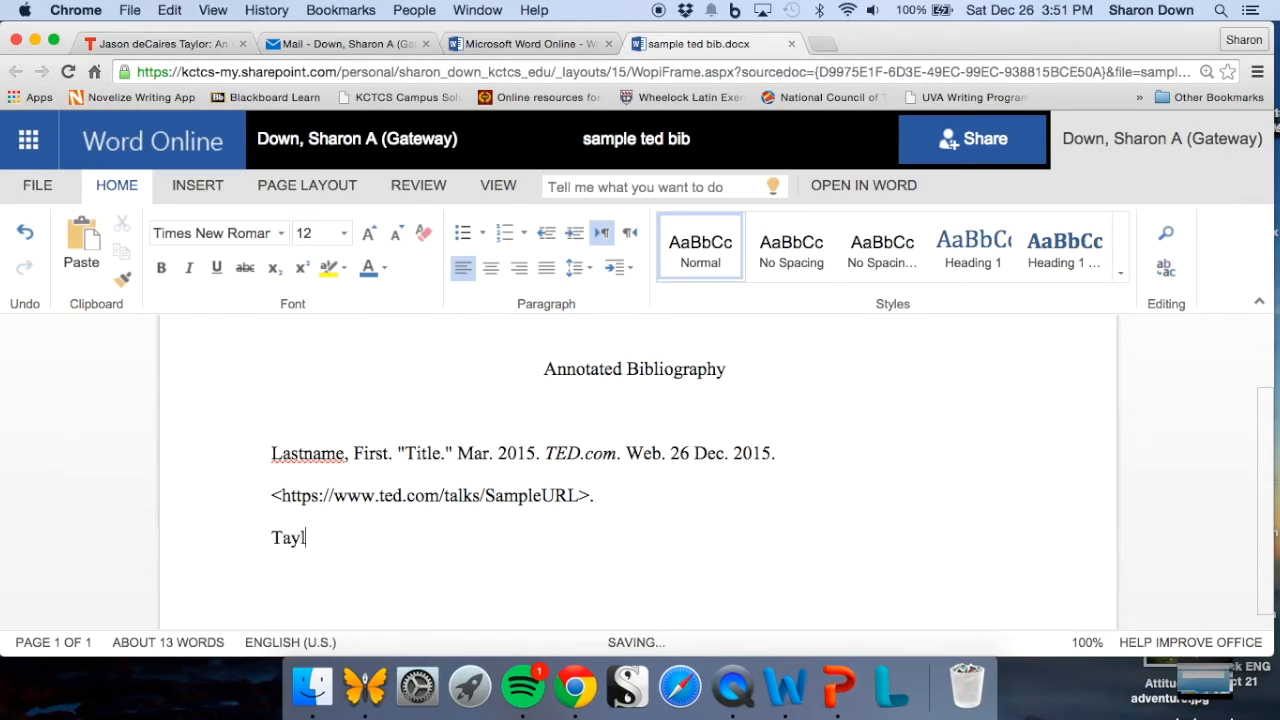
type("or, J")
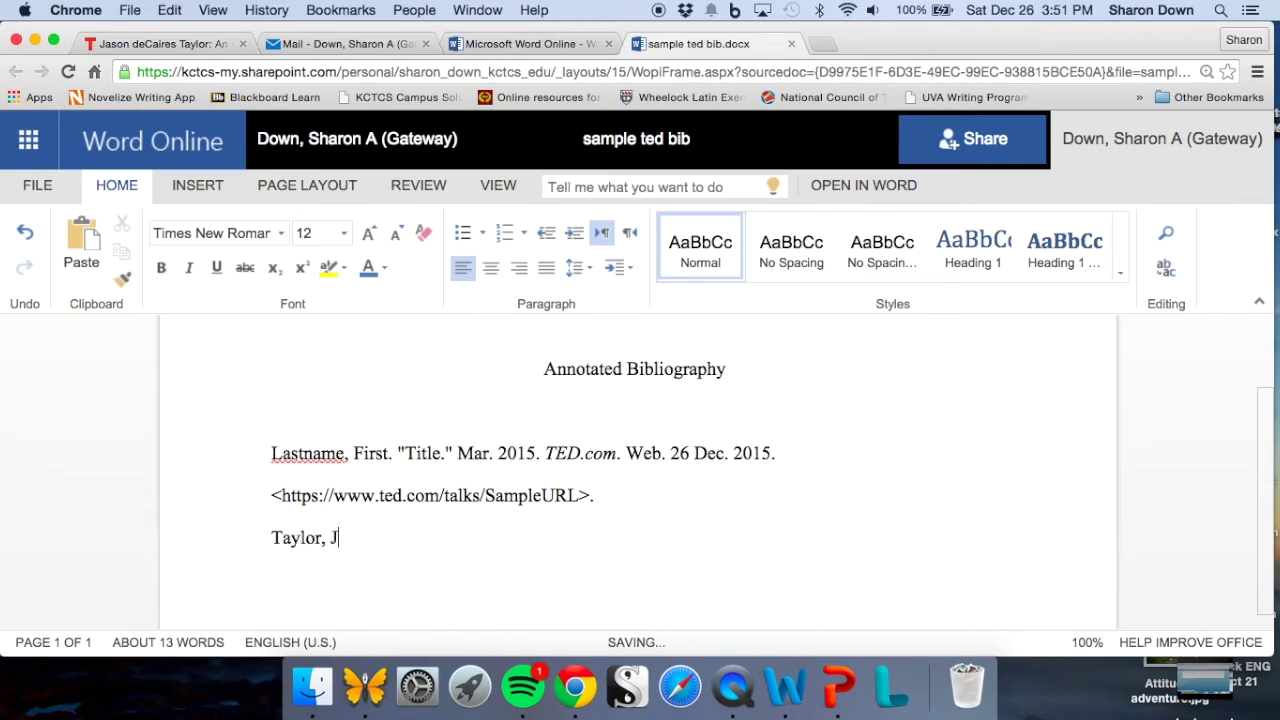
type("ason de")
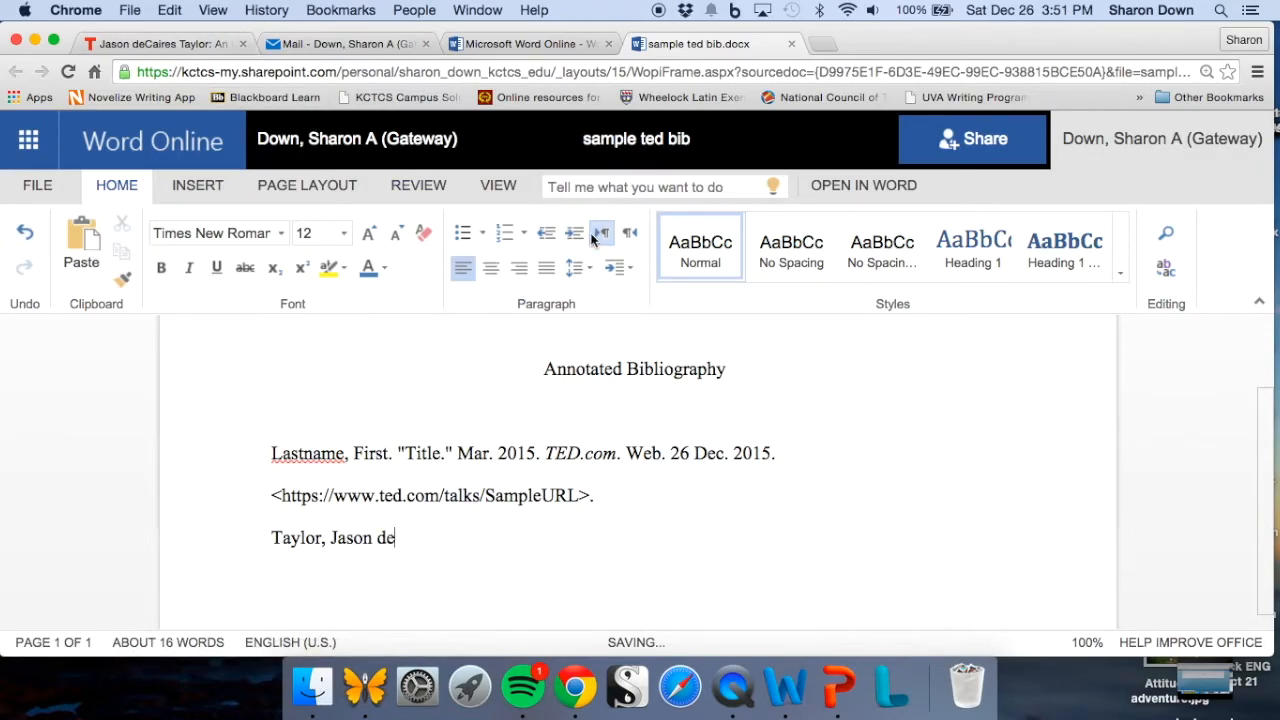
type("Cai")
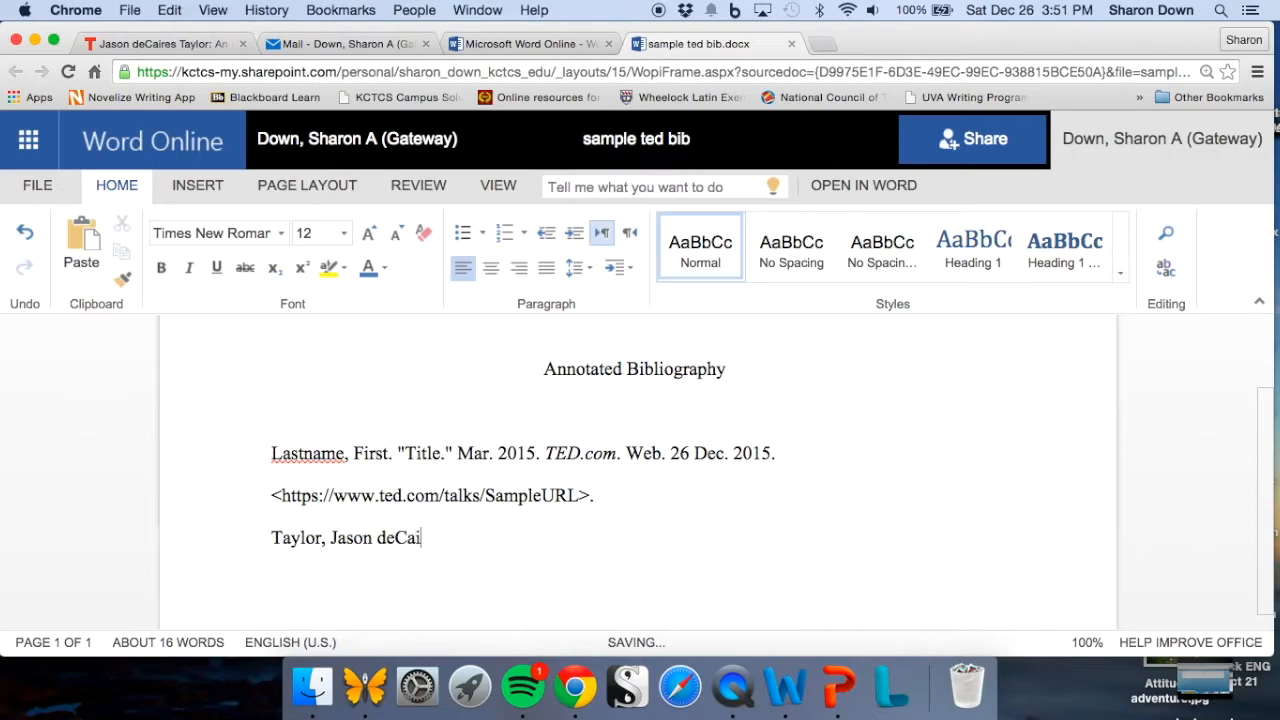
type("res.")
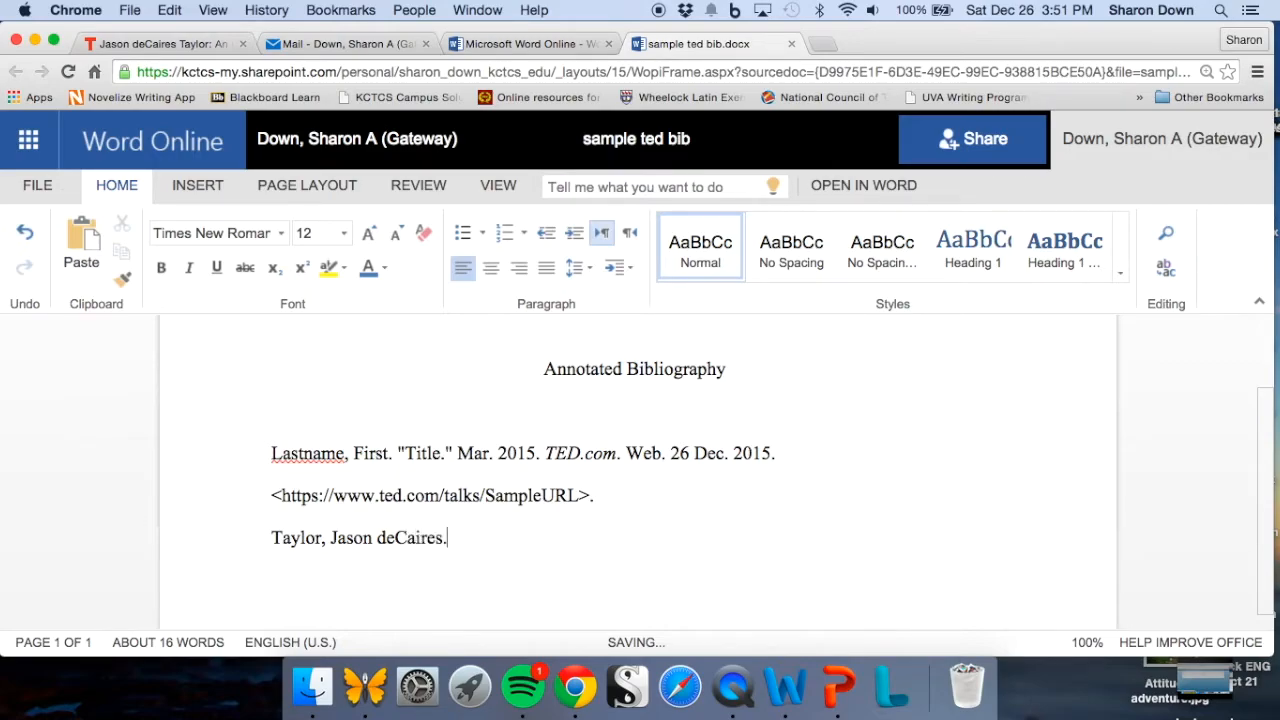
type("\"")
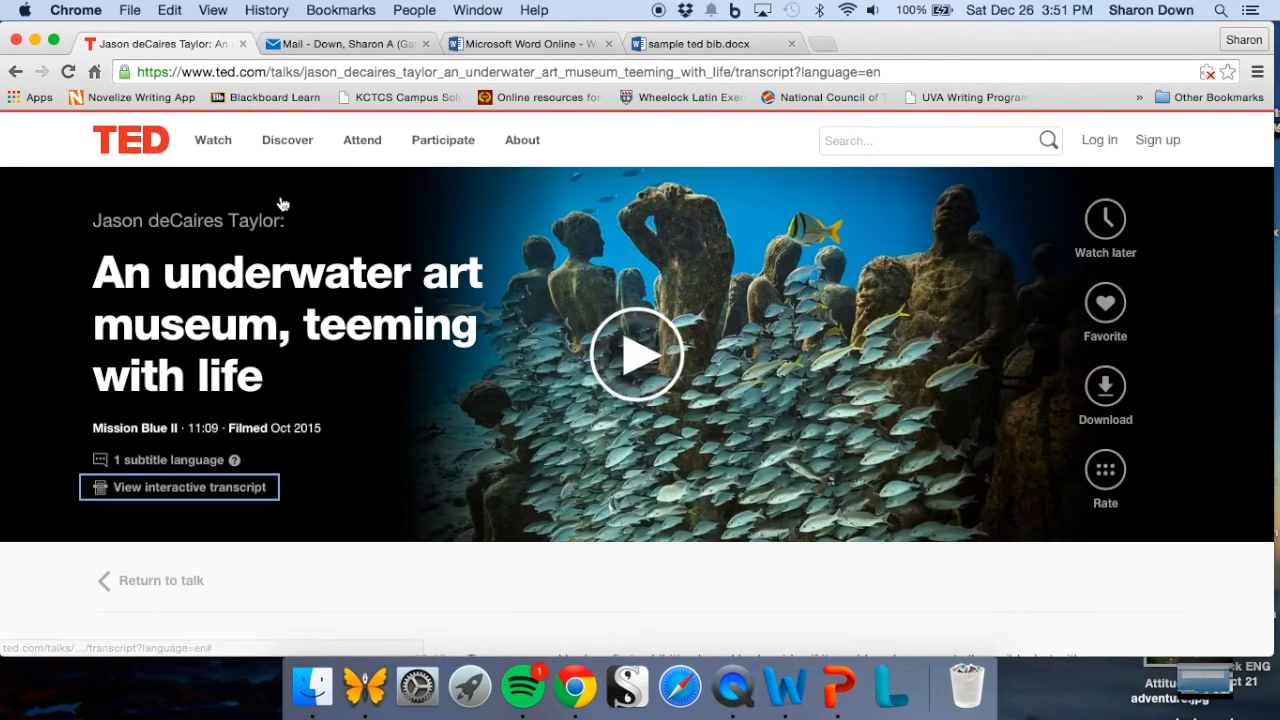
mouse_move(351, 213)
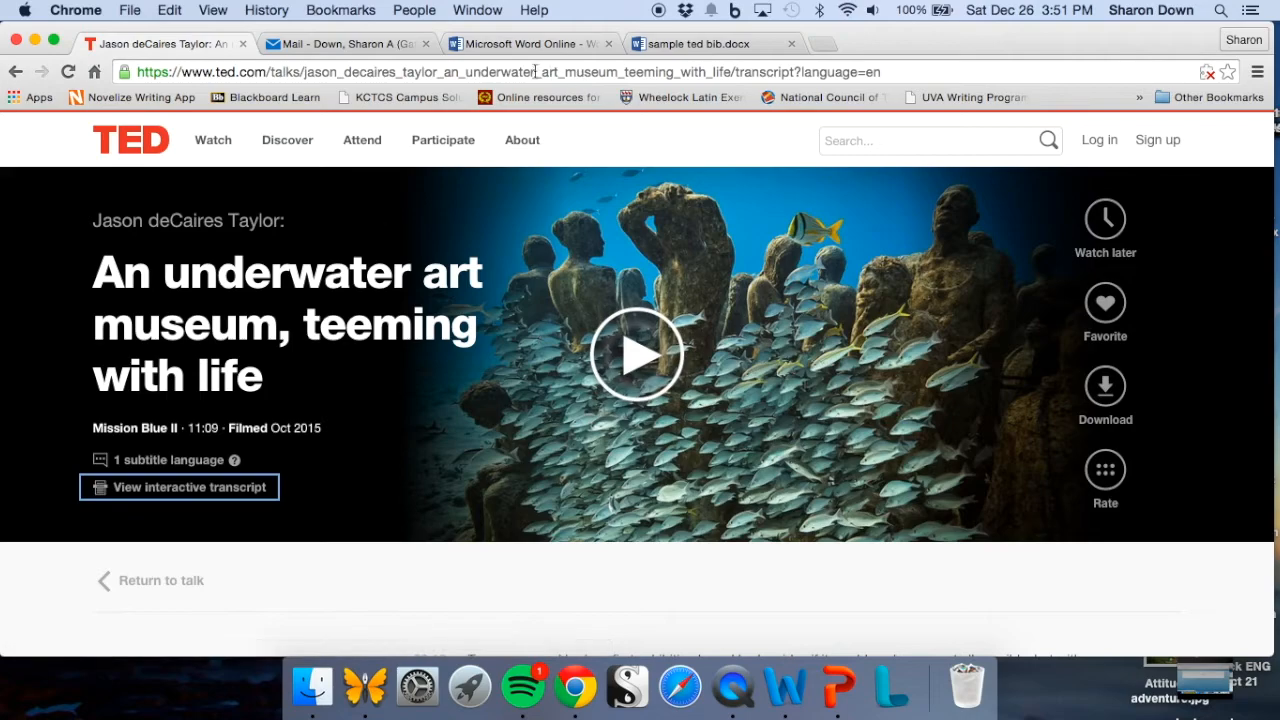
- Add the quoted talk title 'An Underwater Art Museum, Teeming with Life.'
left_click(713, 43)
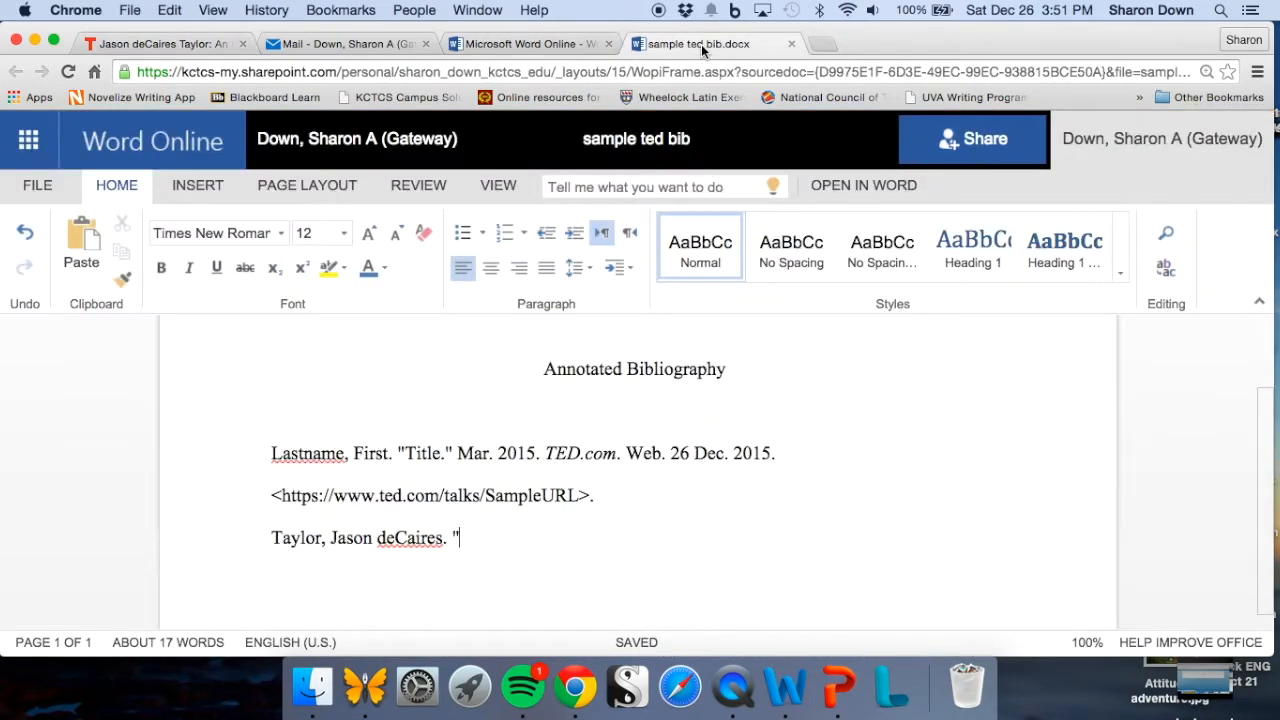
type("An unde")
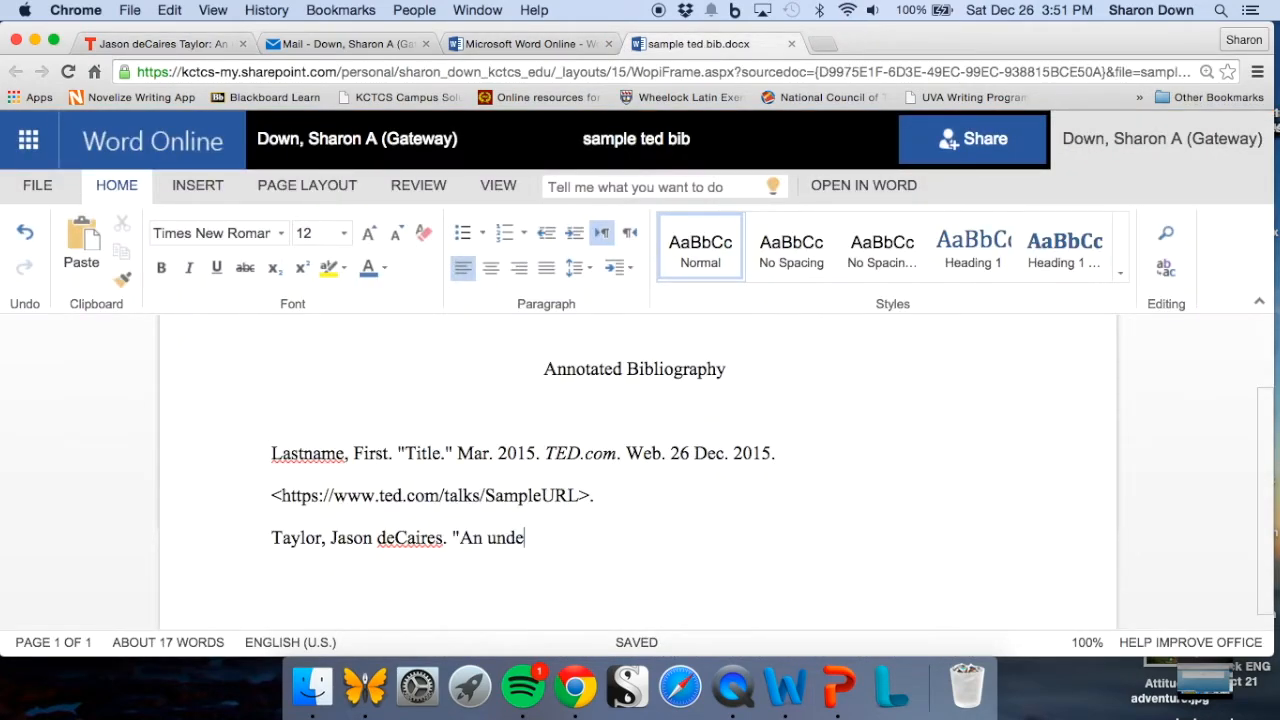
type("rwater Ae")
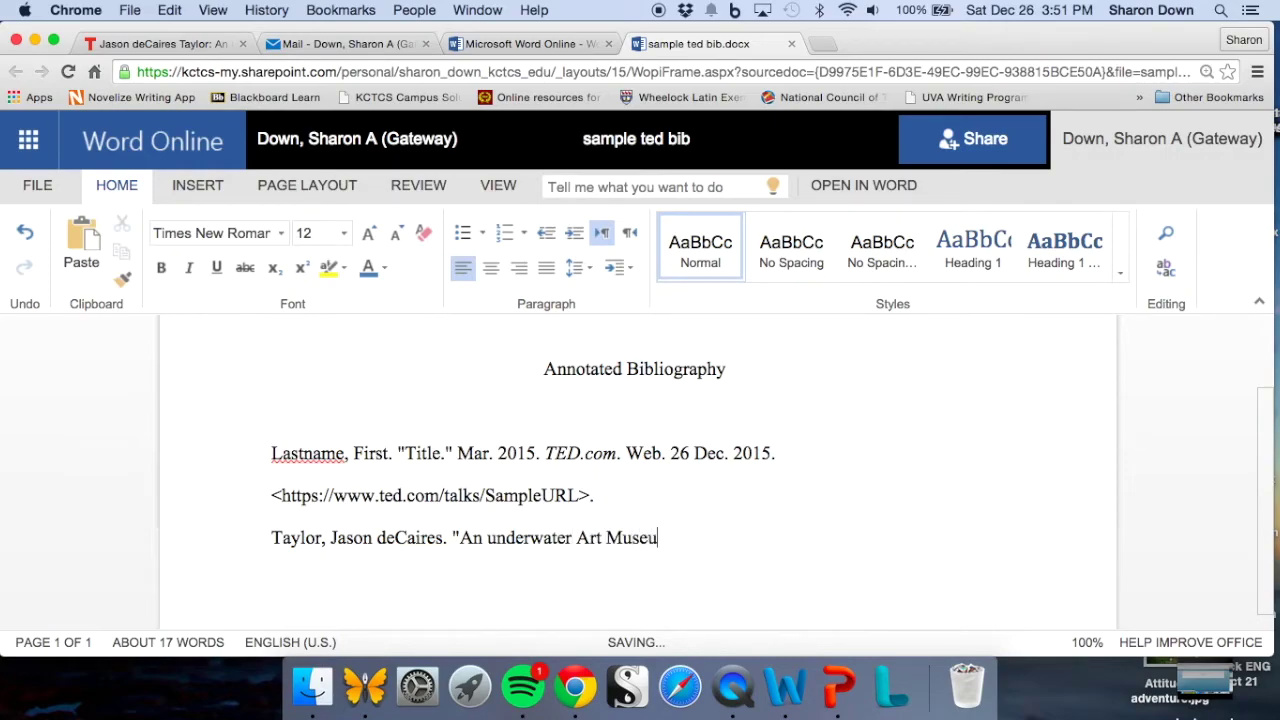
type("m,")
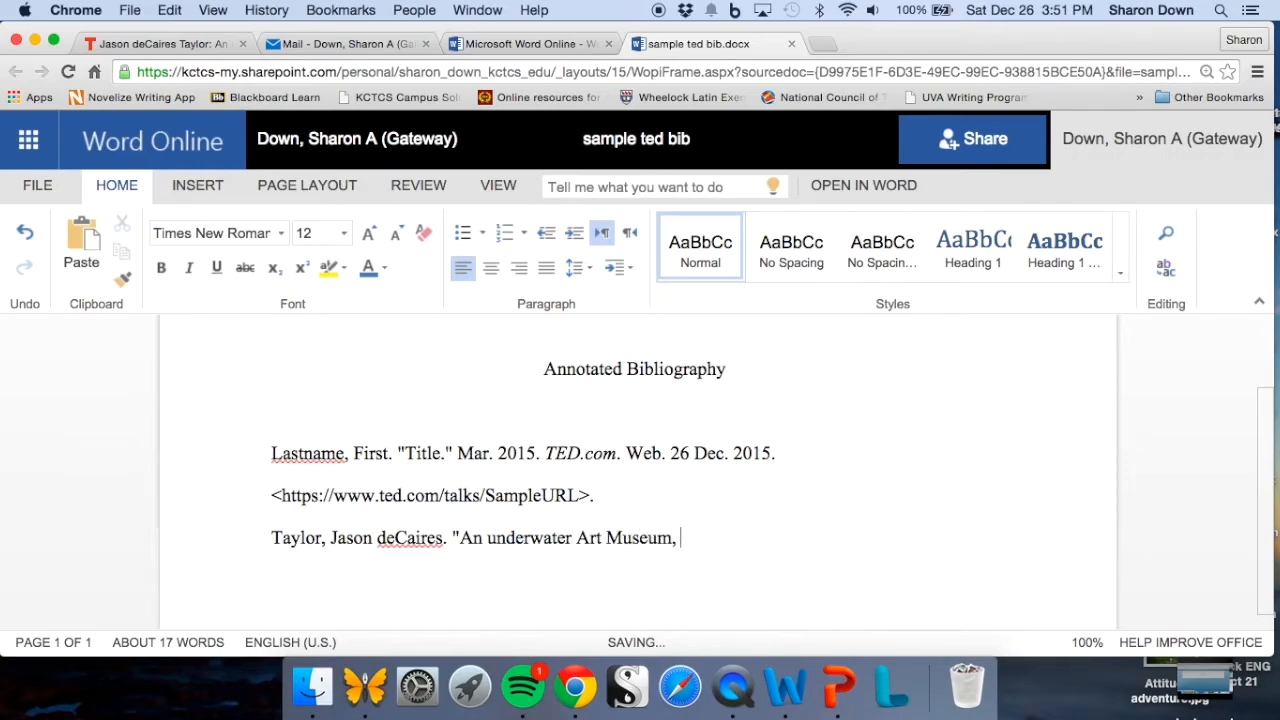
type("Teeming with Life")
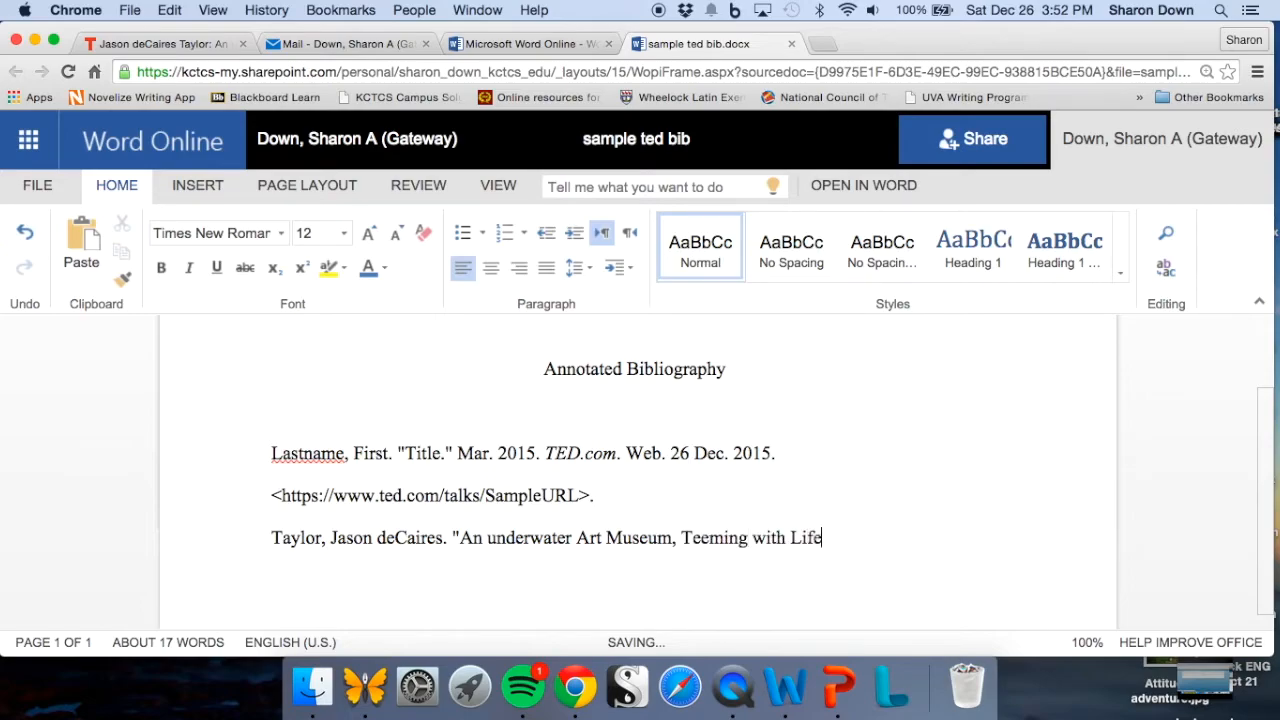
type(".\"")
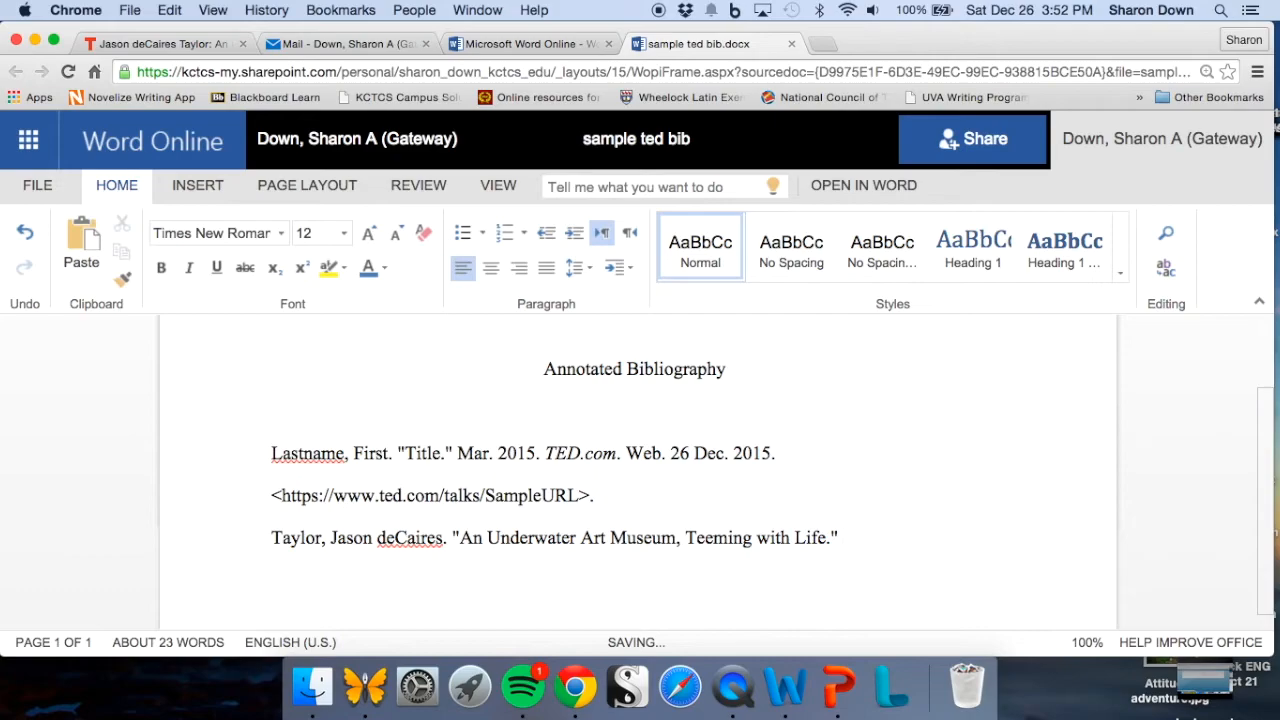
left_click(842, 537)
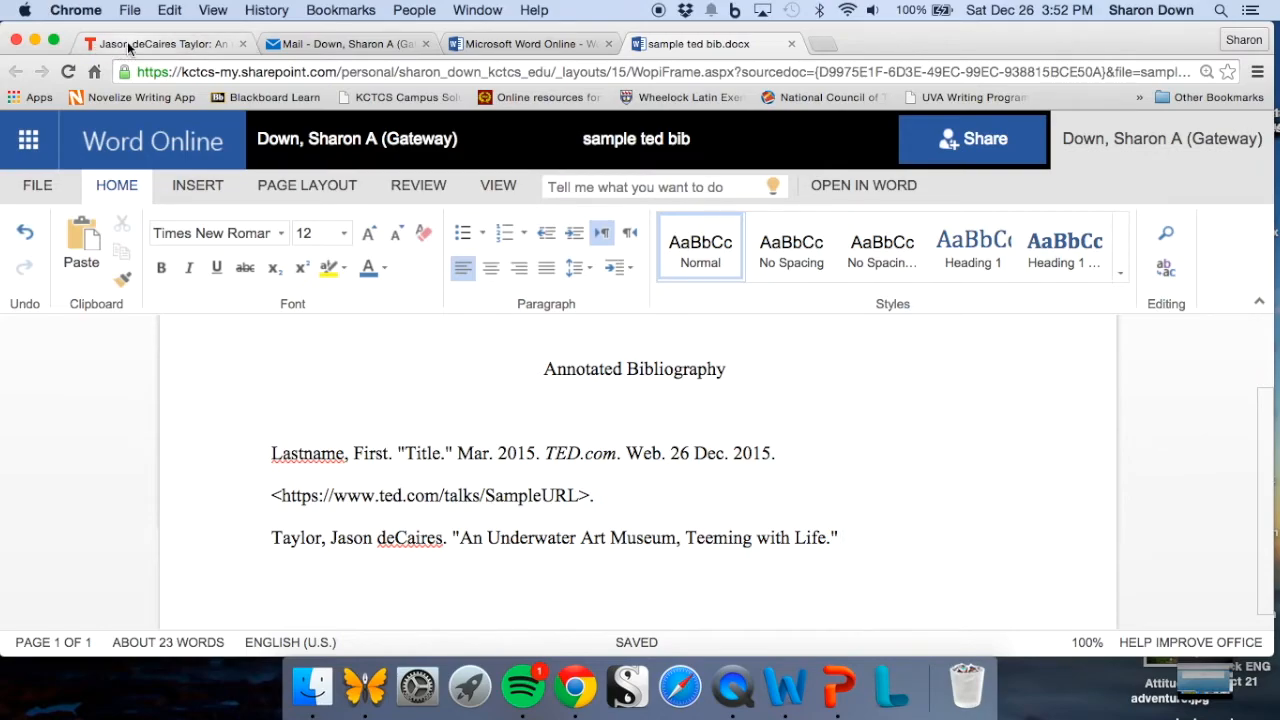
- Check the TED talk page, then continue the citation with '2015. TED.com. Web.'
left_click(160, 45)
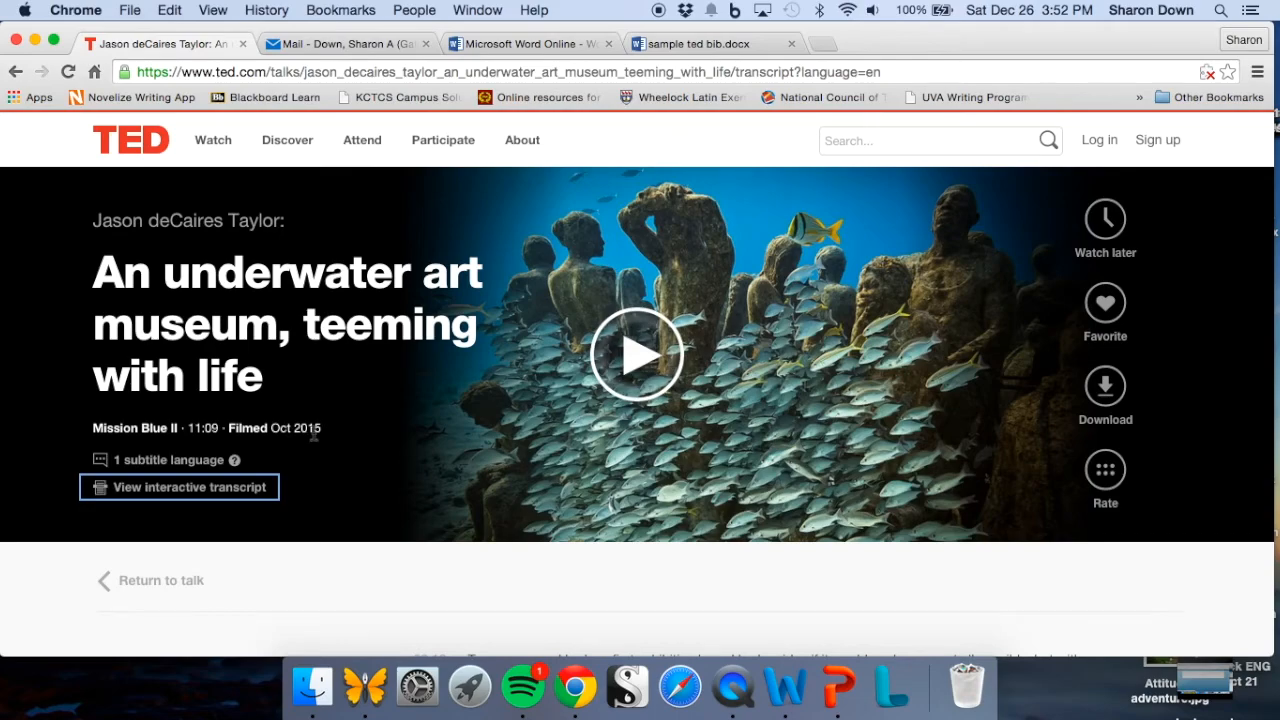
mouse_move(675, 59)
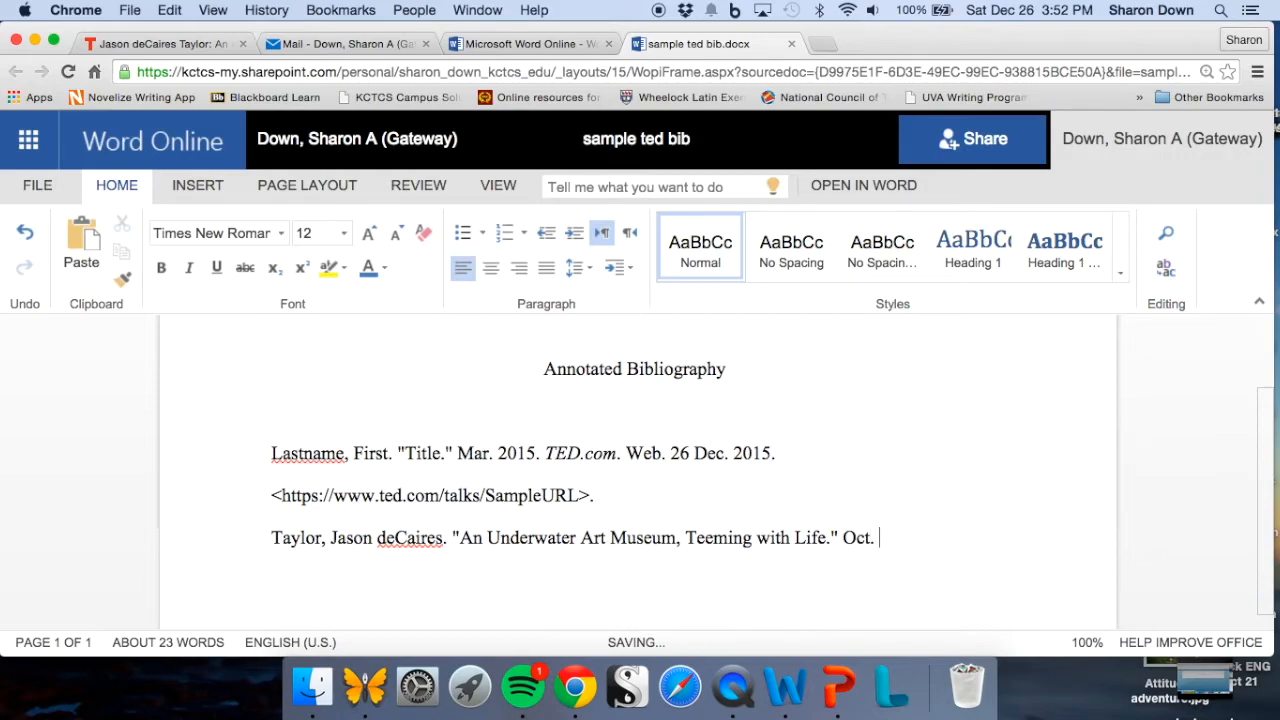
type("2015.")
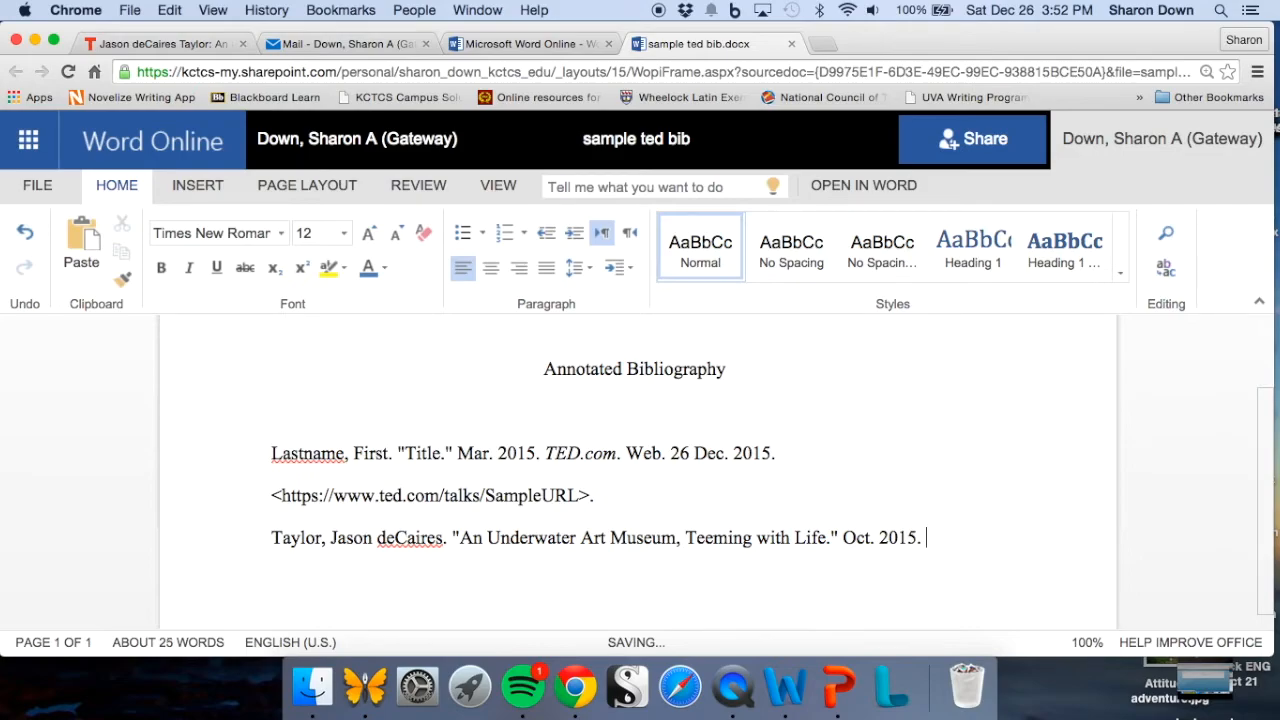
type("TED.com")
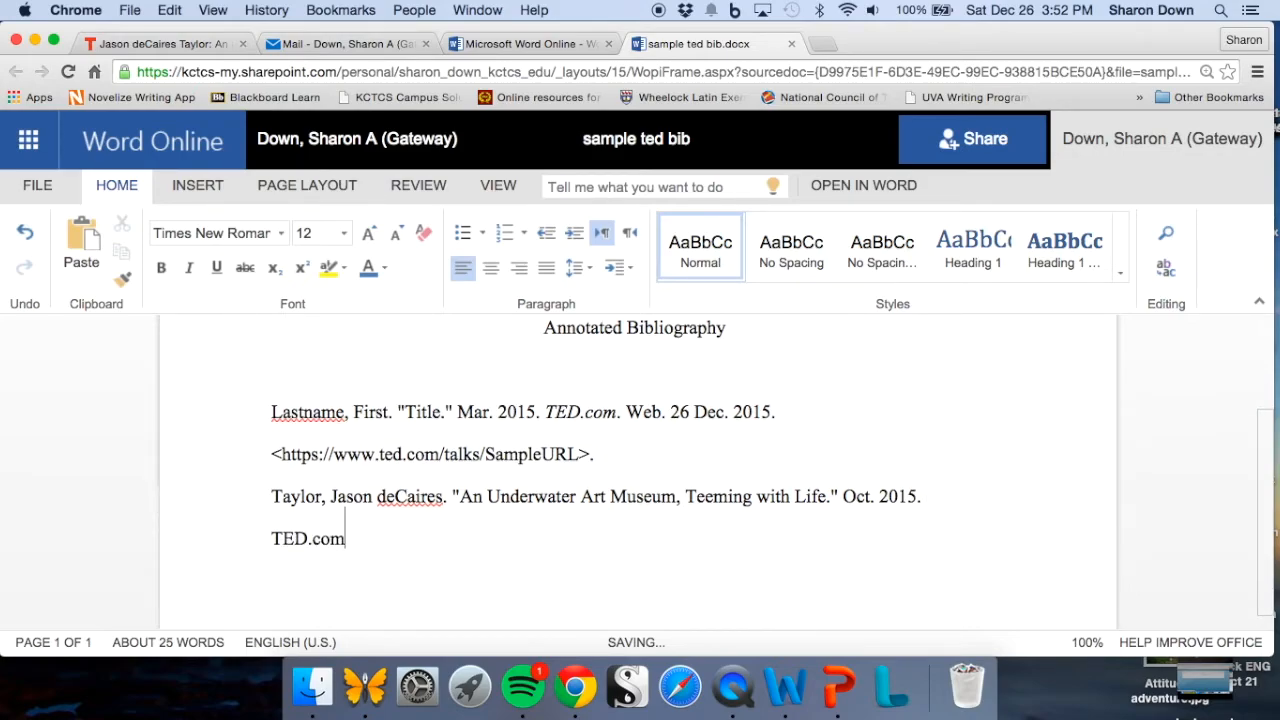
type(".")
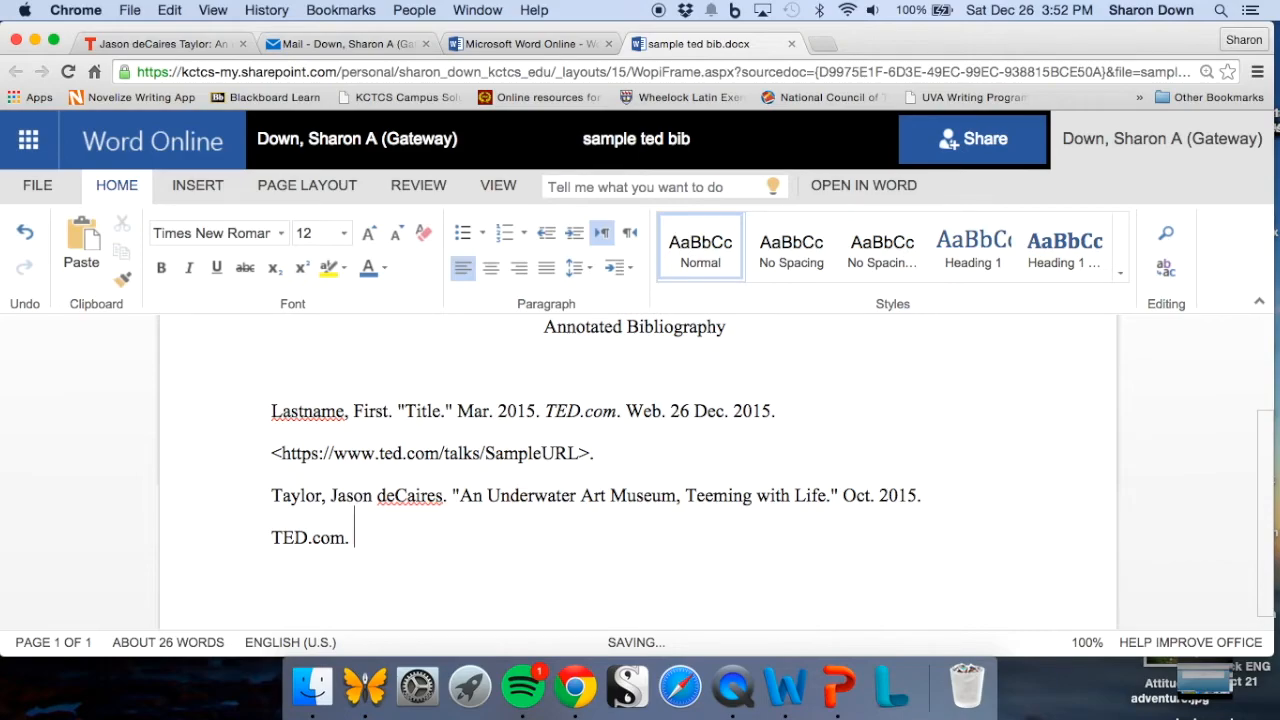
type("W")
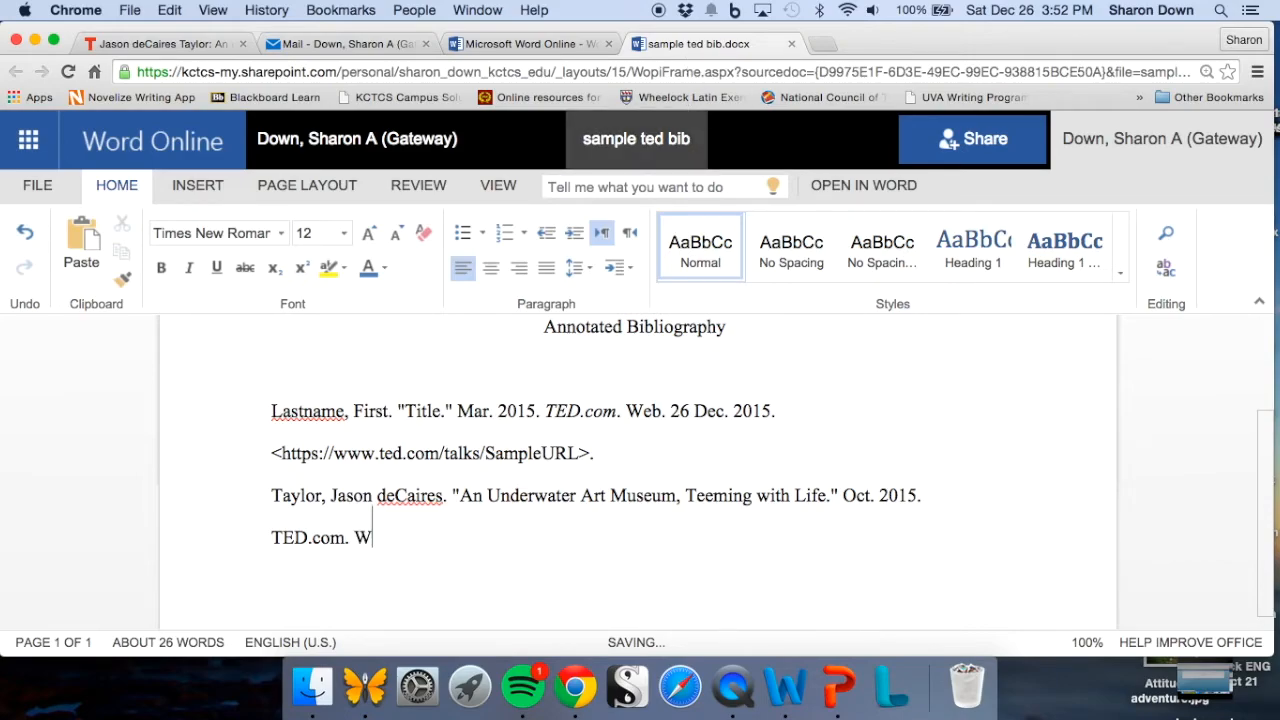
type("eb.")
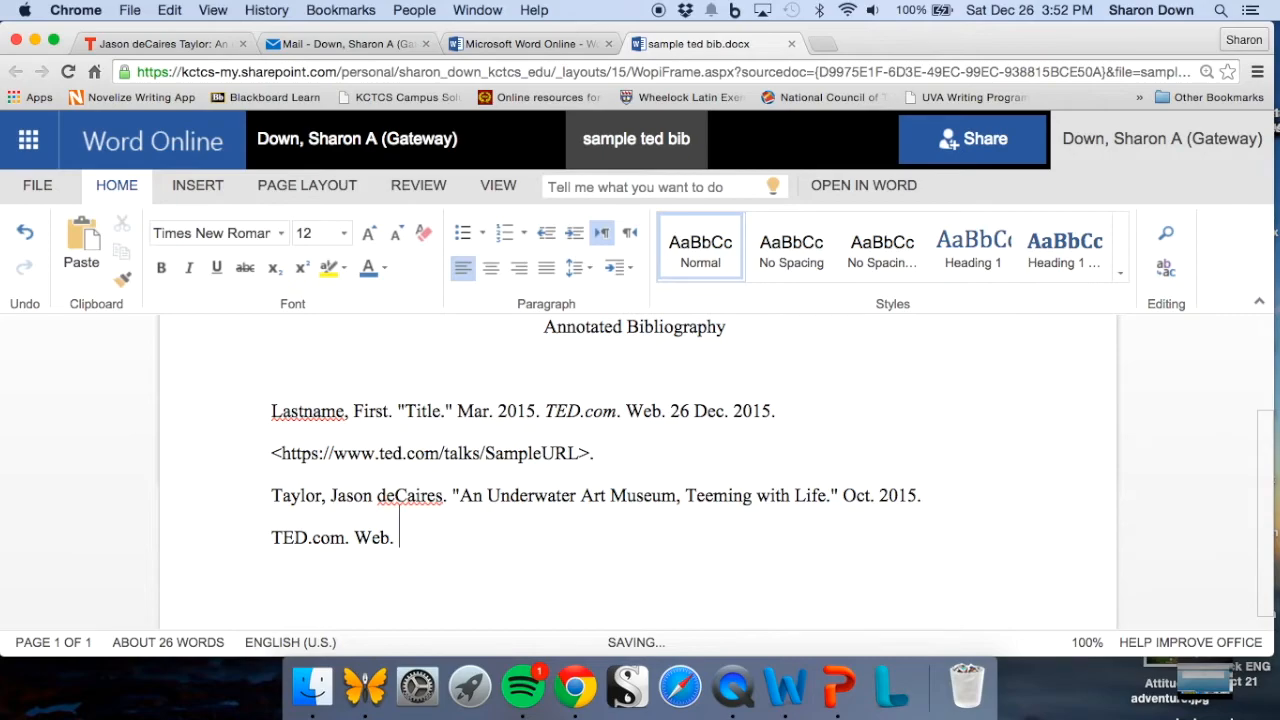
- Add the access date 26 Dec. 2015 and an opening '<' for the URL
type("26")
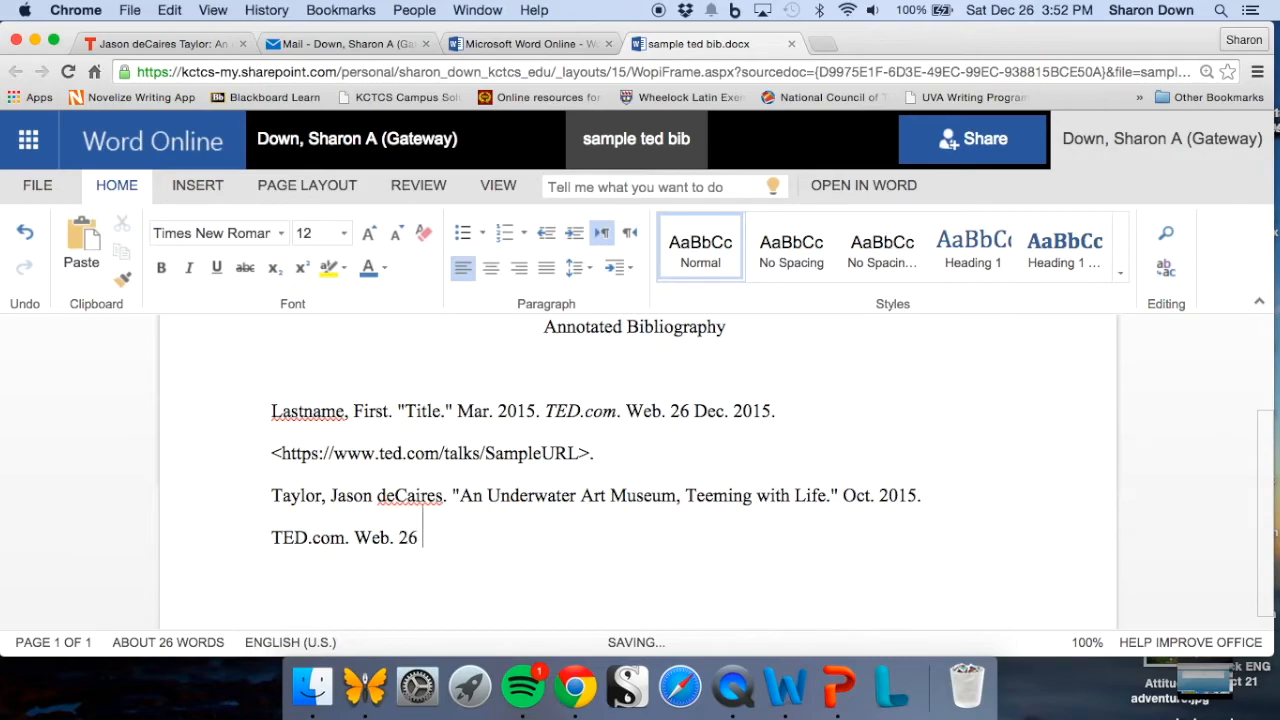
type("Dec,")
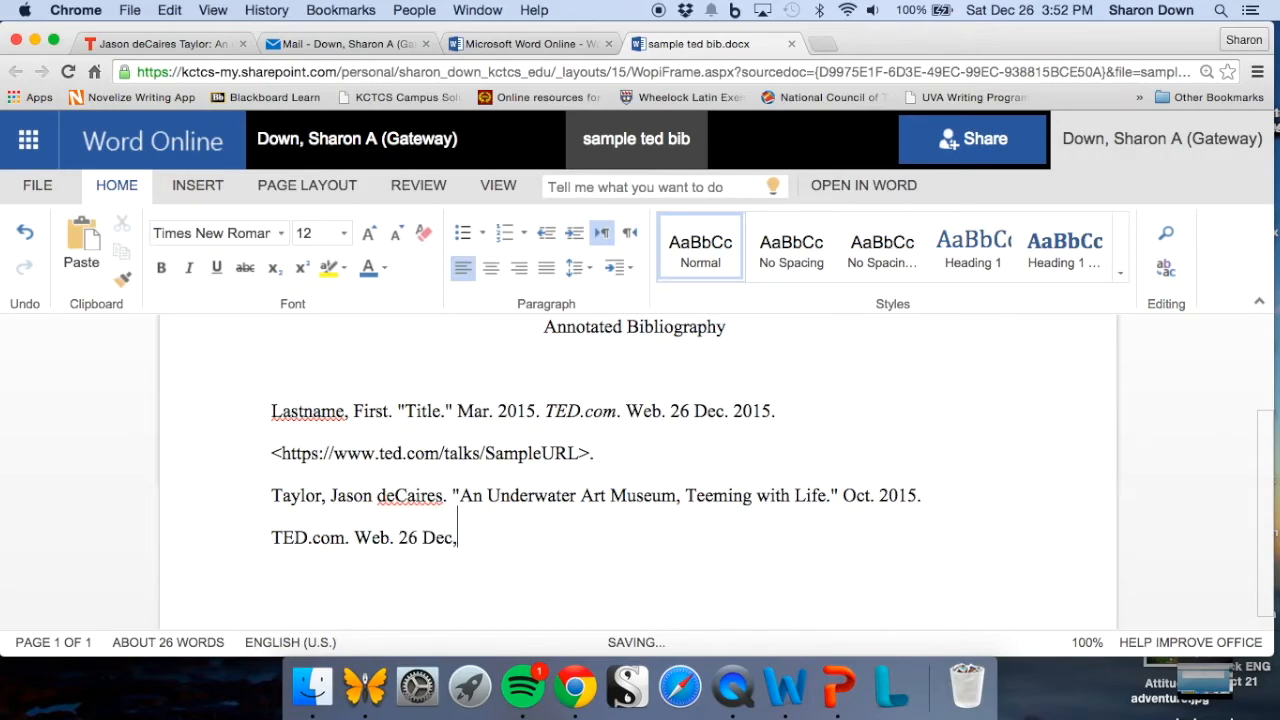
type("2015")
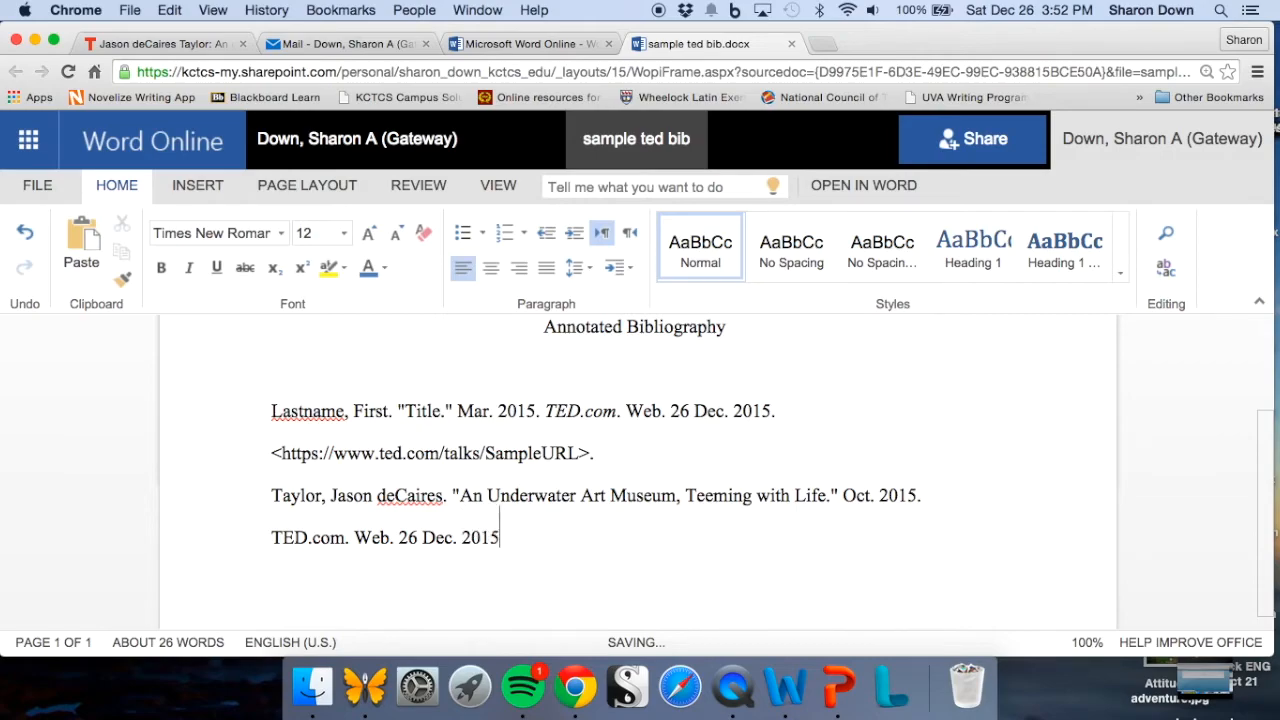
type(".")
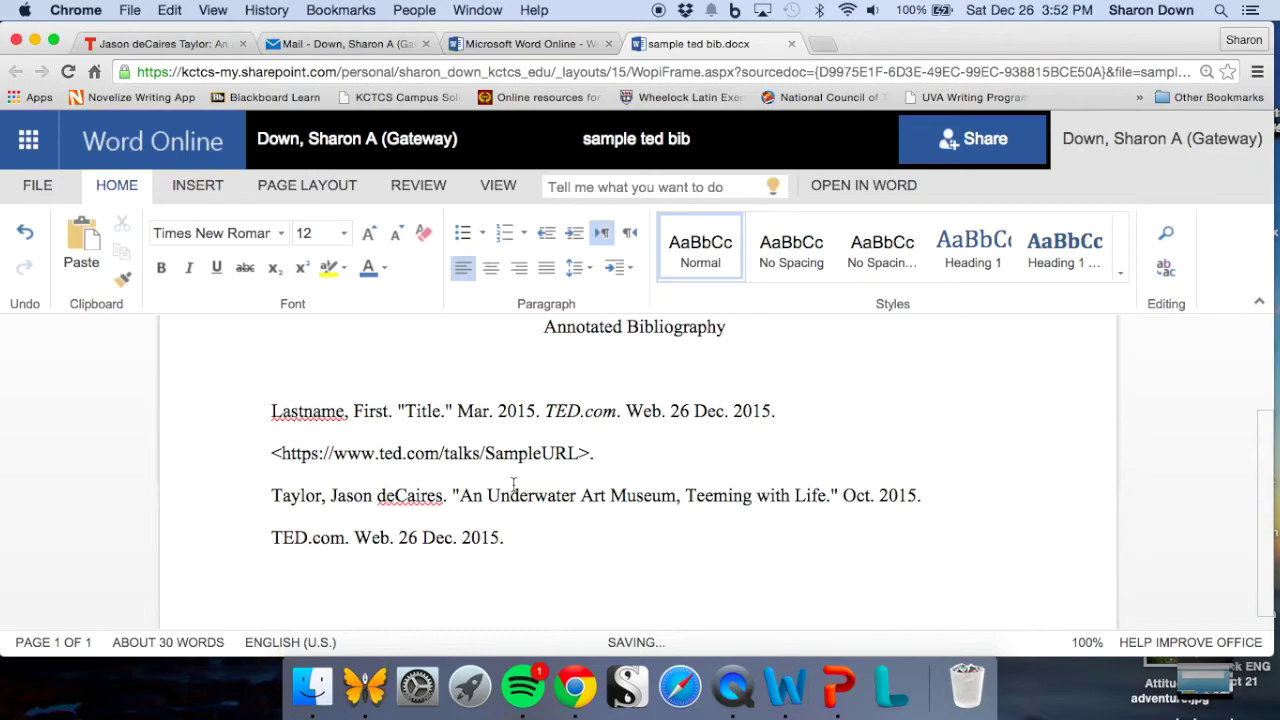
left_click(506, 537)
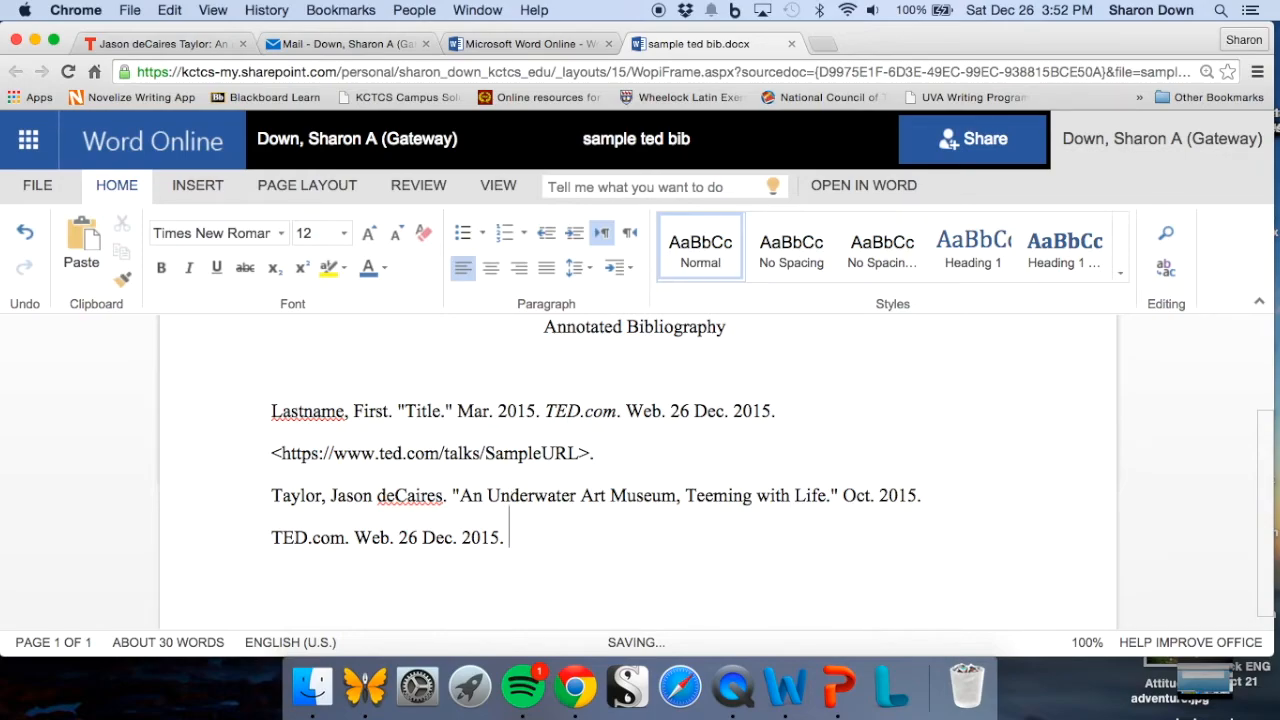
type("<")
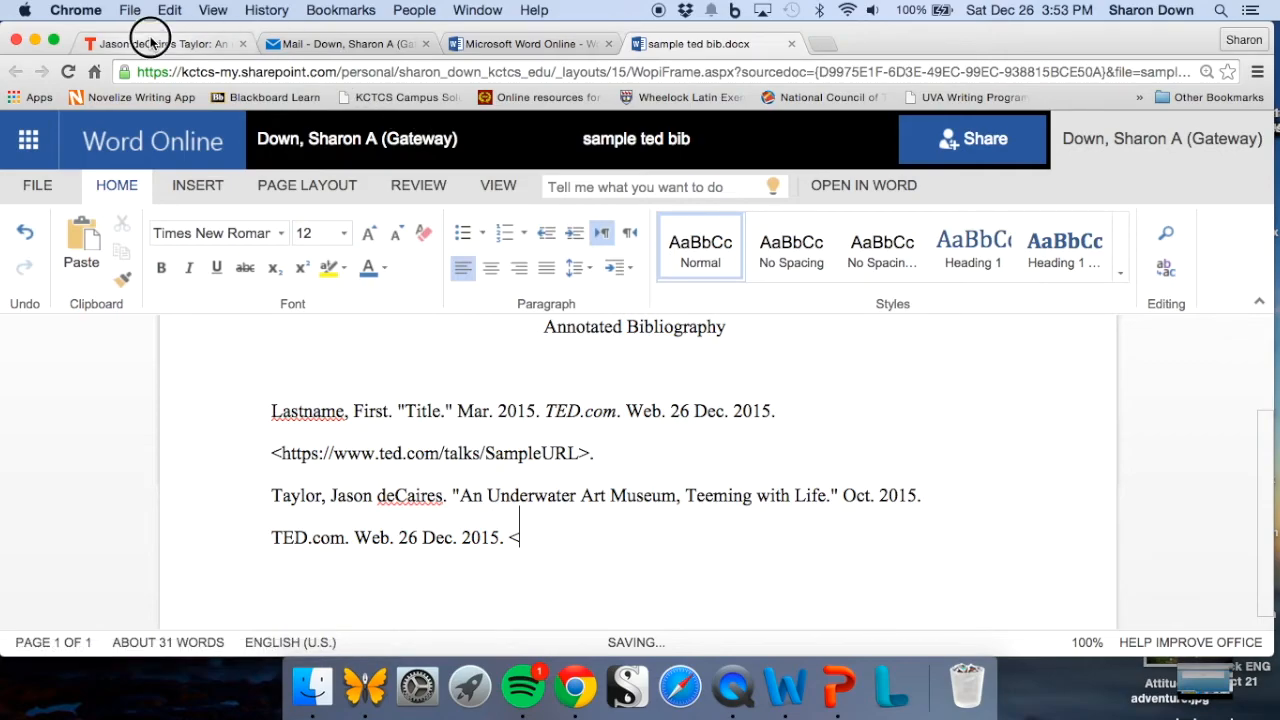
- Paste the TED talk URL, trim the transcript part, and close it with '>'
left_click(160, 43)
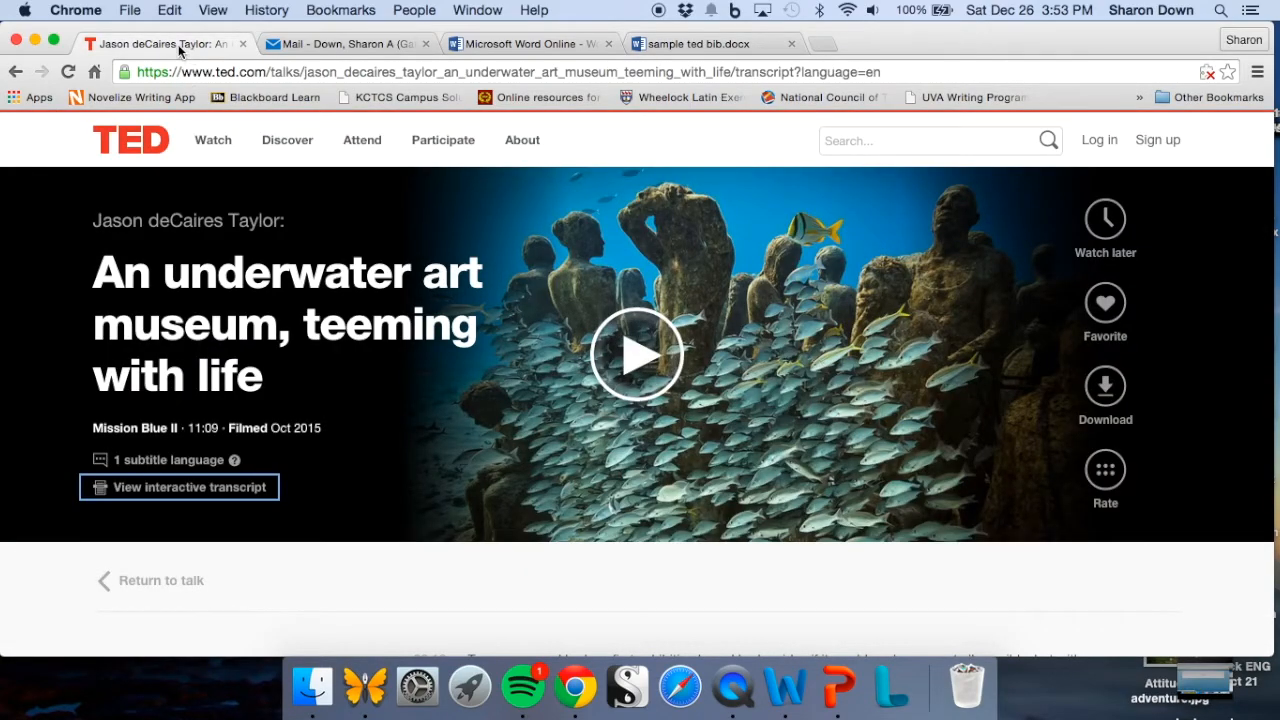
mouse_move(240, 73)
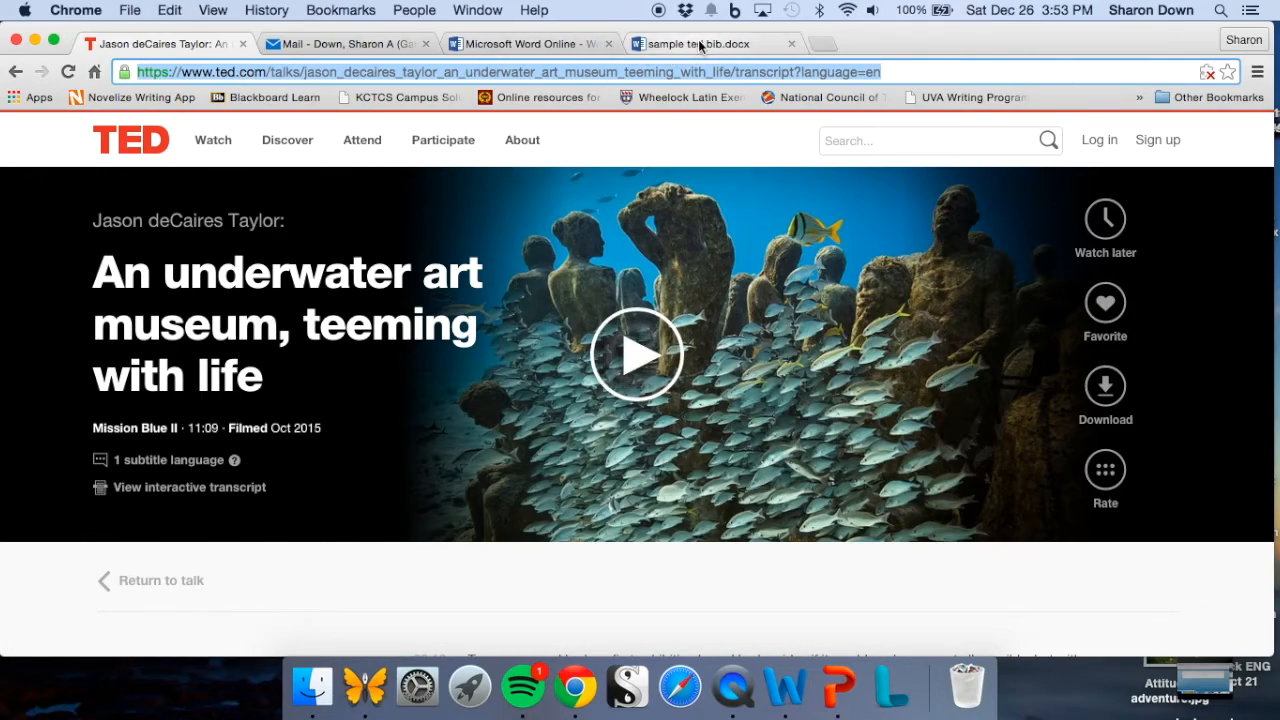
left_click(710, 44)
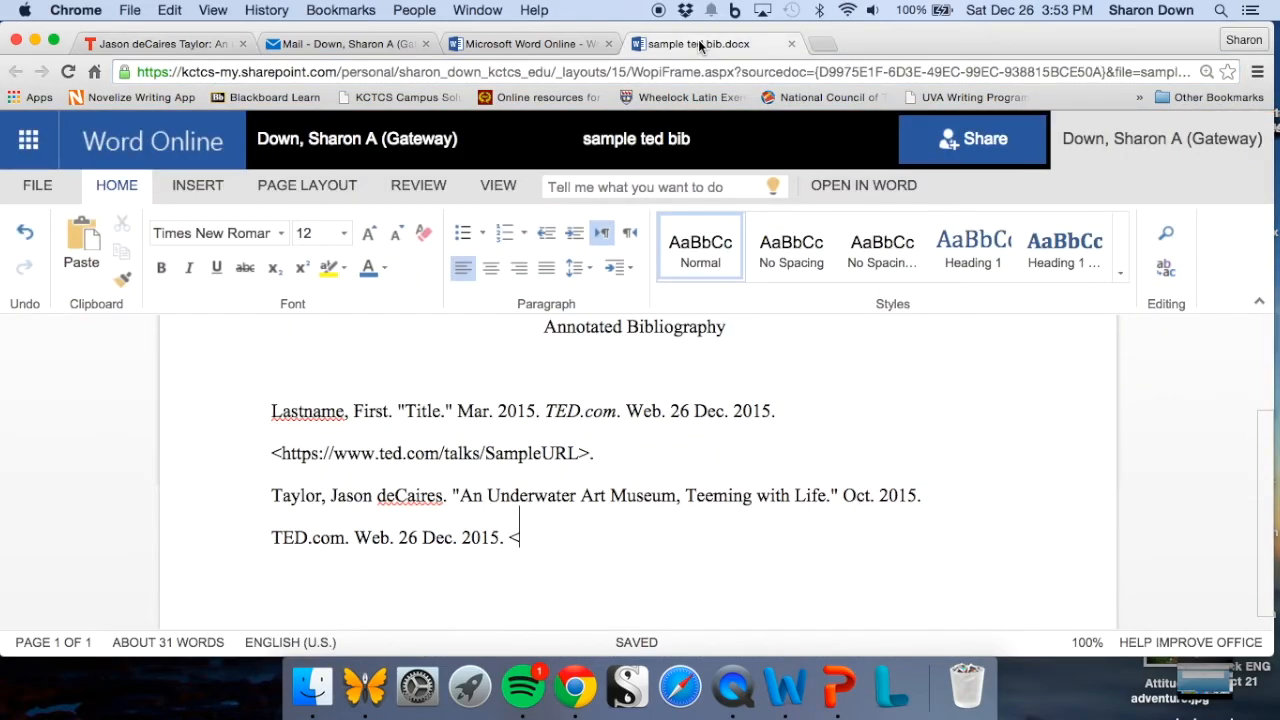
type("https://www.ted.com/talks/jason_decaires_taylor_an_underwater_art_museum_teeming_with_life/transcript?language=en")
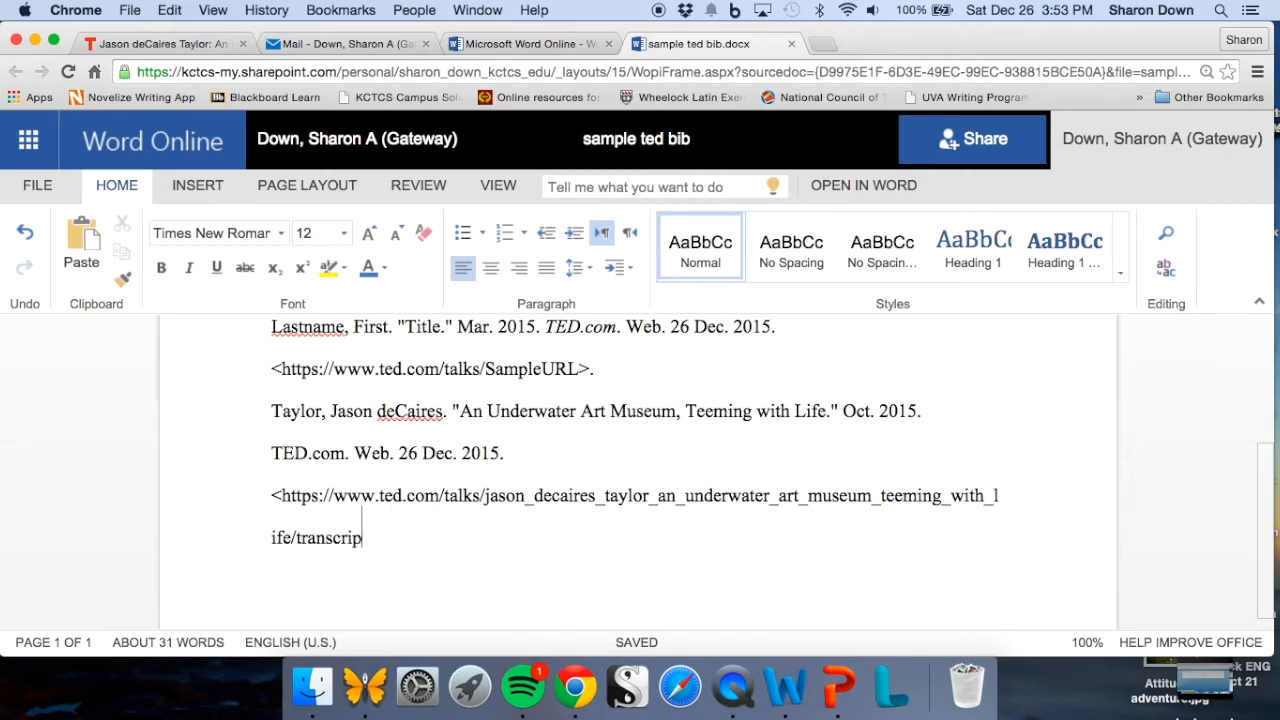
key("Backspace")
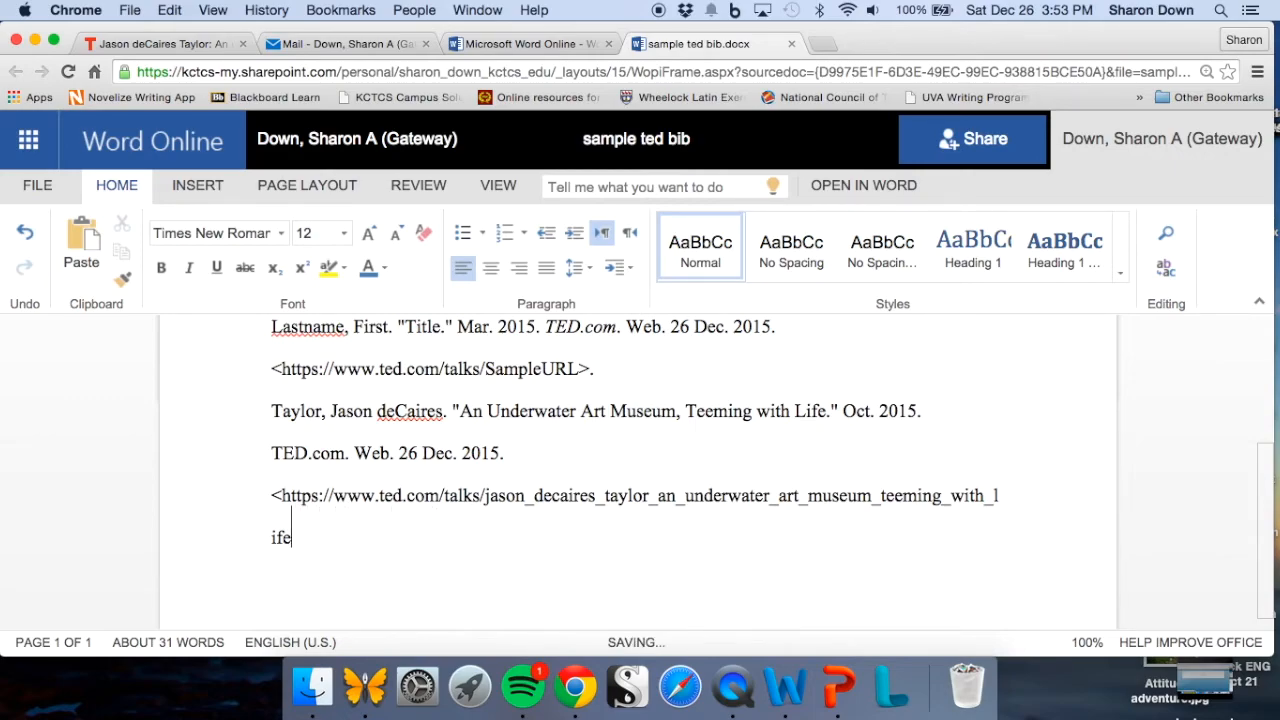
type(">.")
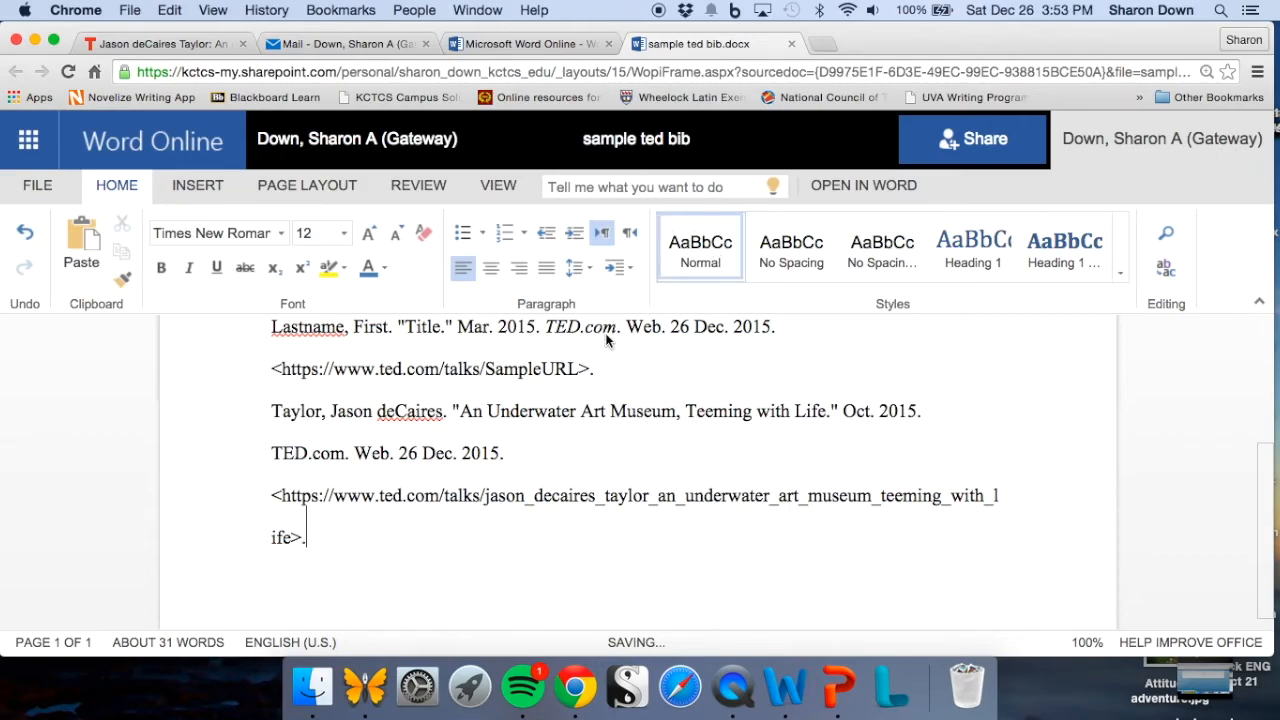
mouse_move(508, 530)
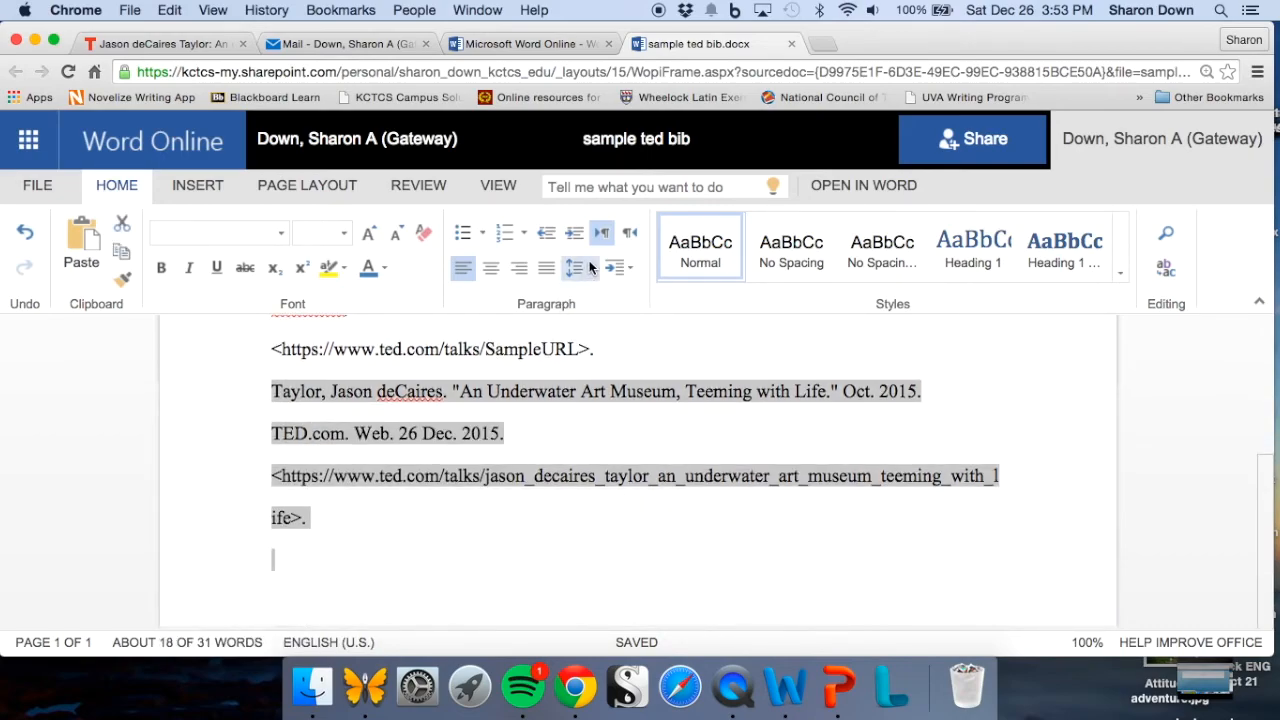
mouse_move(579, 267)
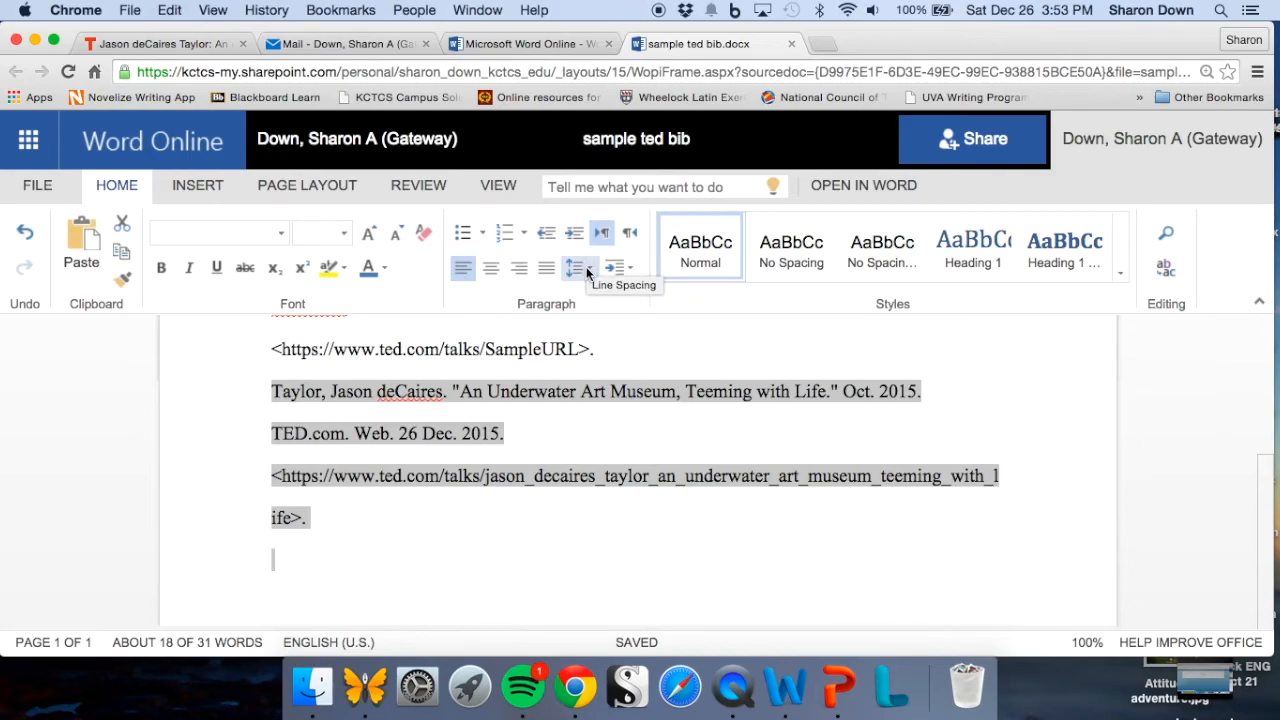
- Set a 0.5-inch hanging indent on the Taylor citation in Line Spacing Options
left_click(574, 268)
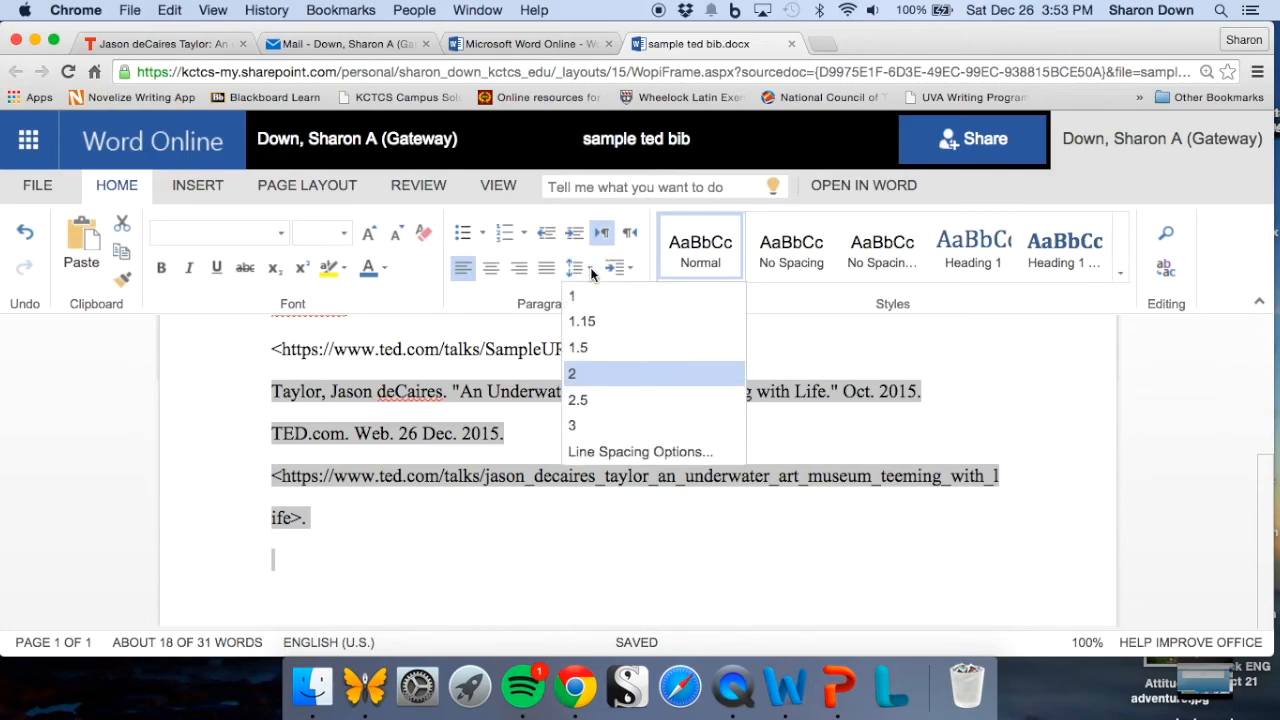
left_click(641, 451)
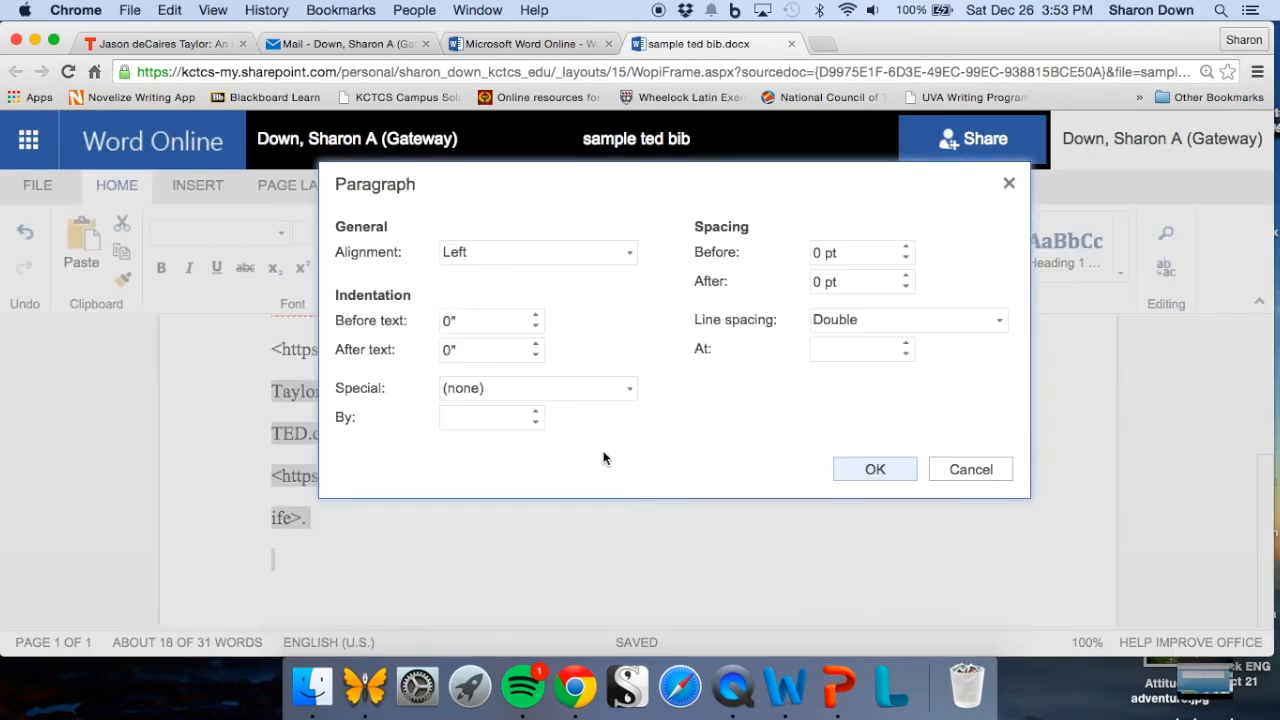
mouse_move(382, 398)
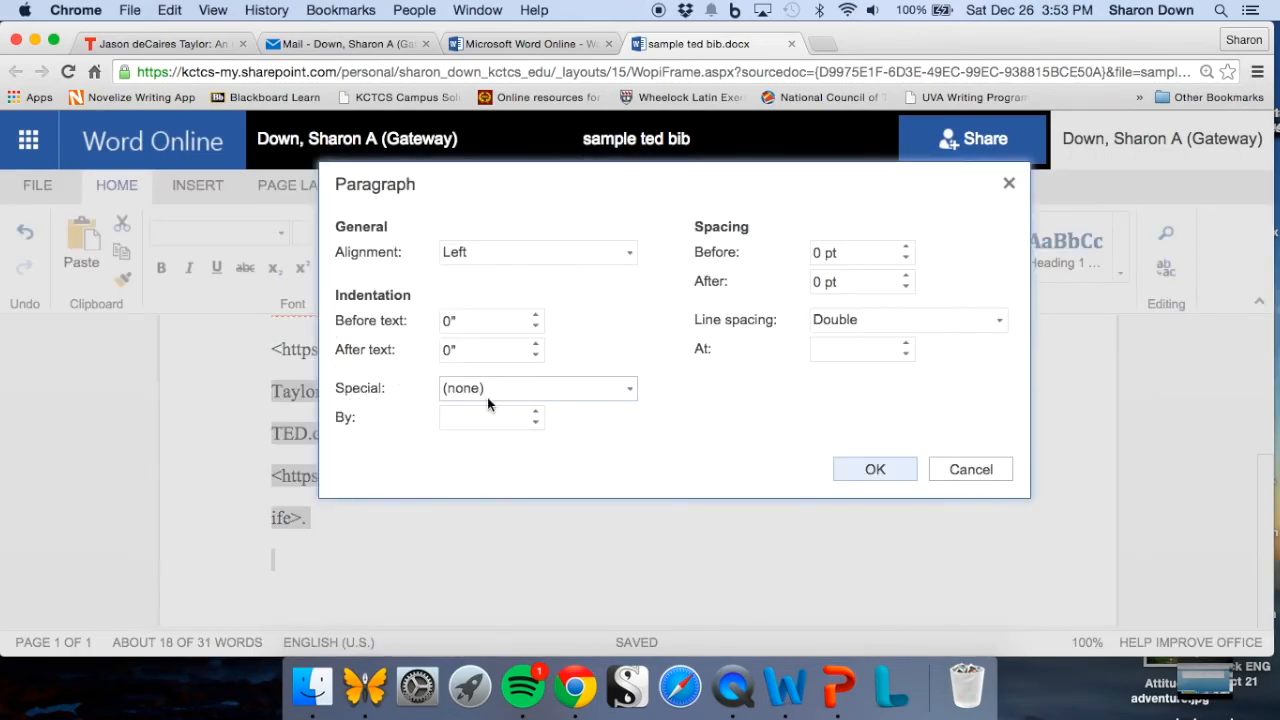
left_click(629, 388)
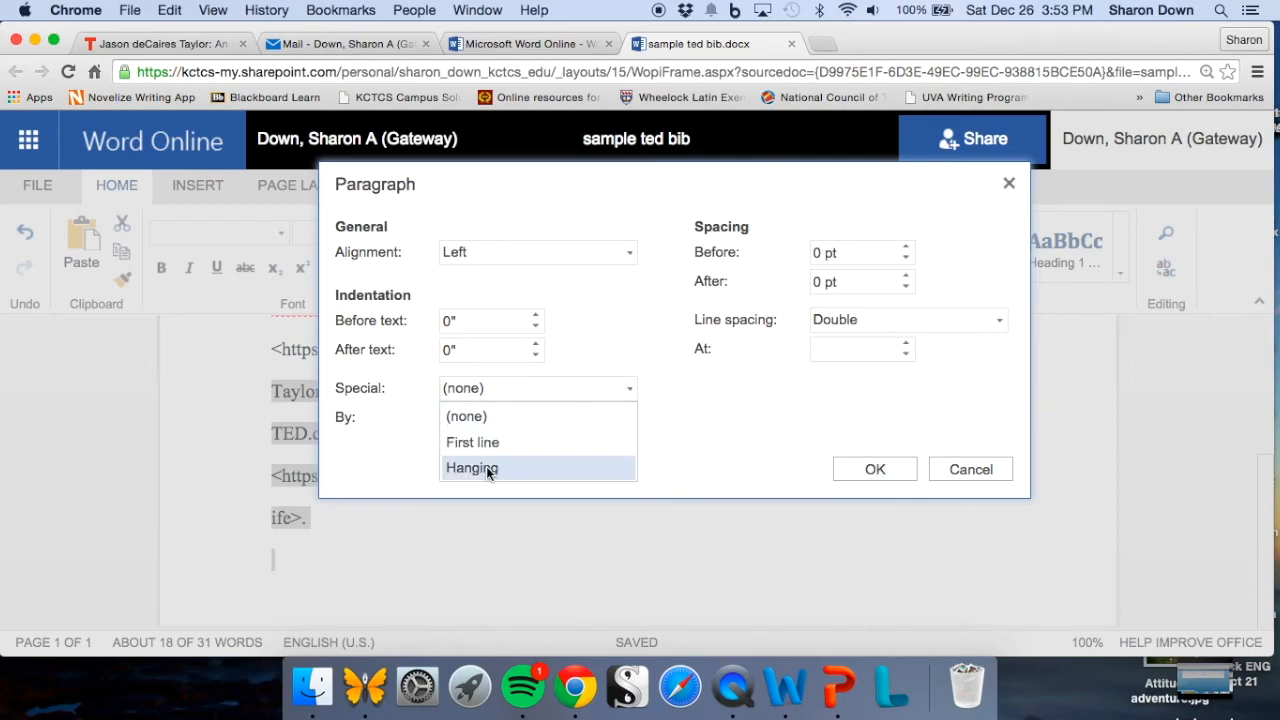
left_click(471, 468)
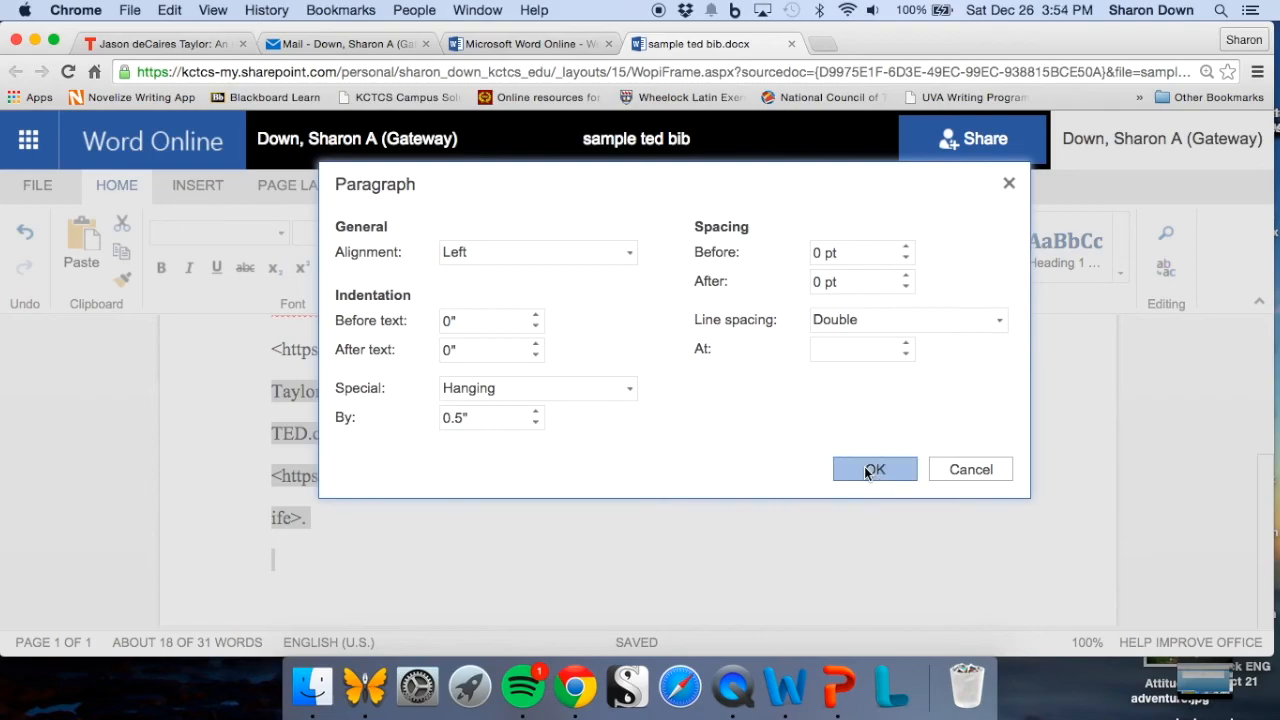
left_click(874, 469)
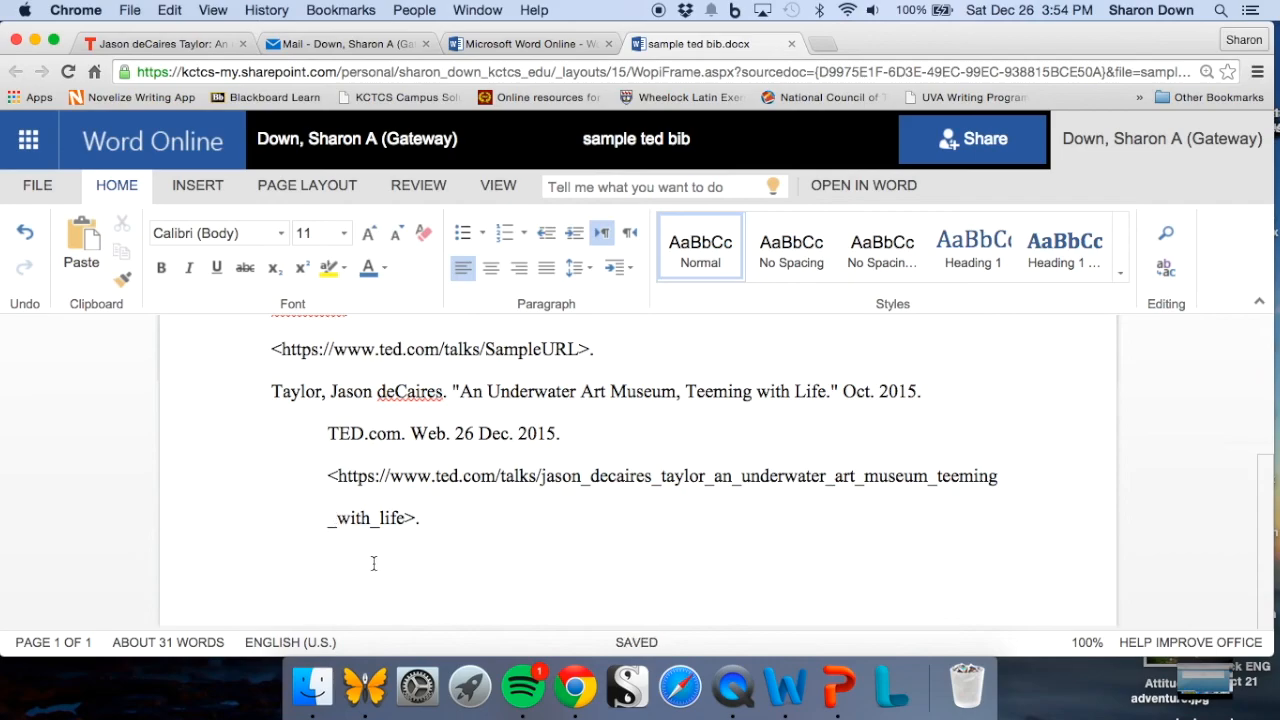
mouse_move(439, 541)
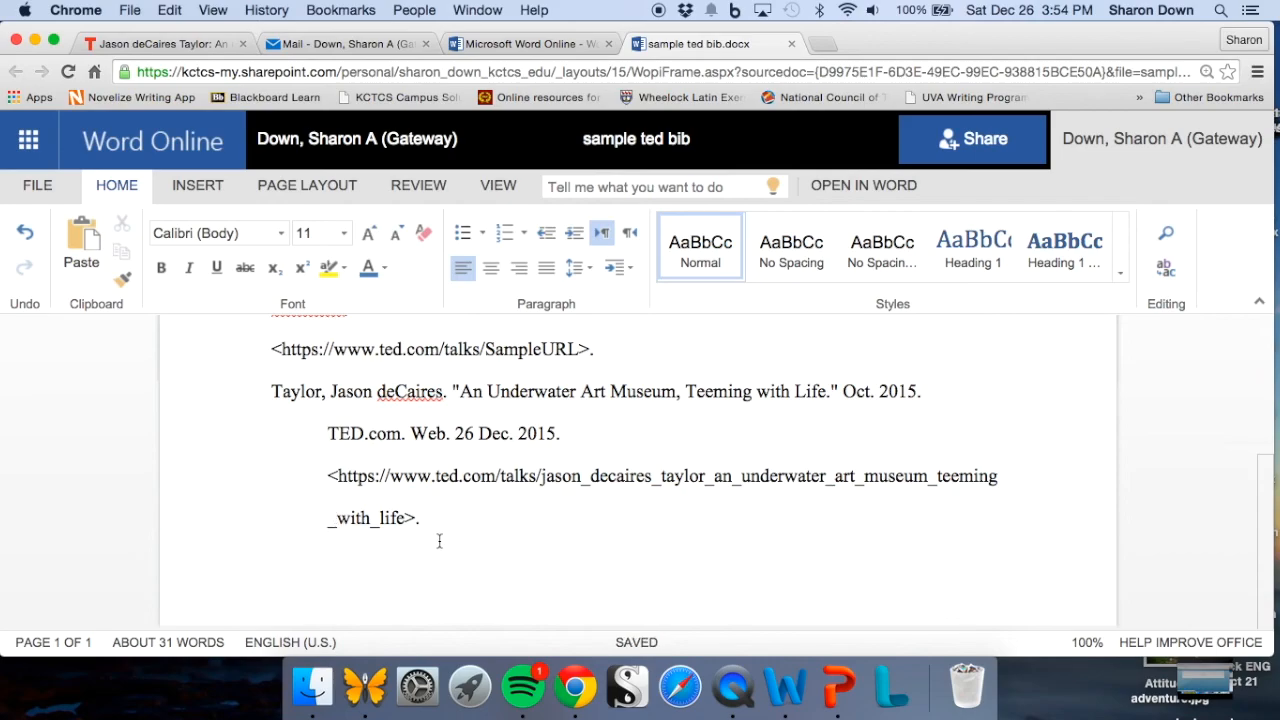
mouse_move(492, 559)
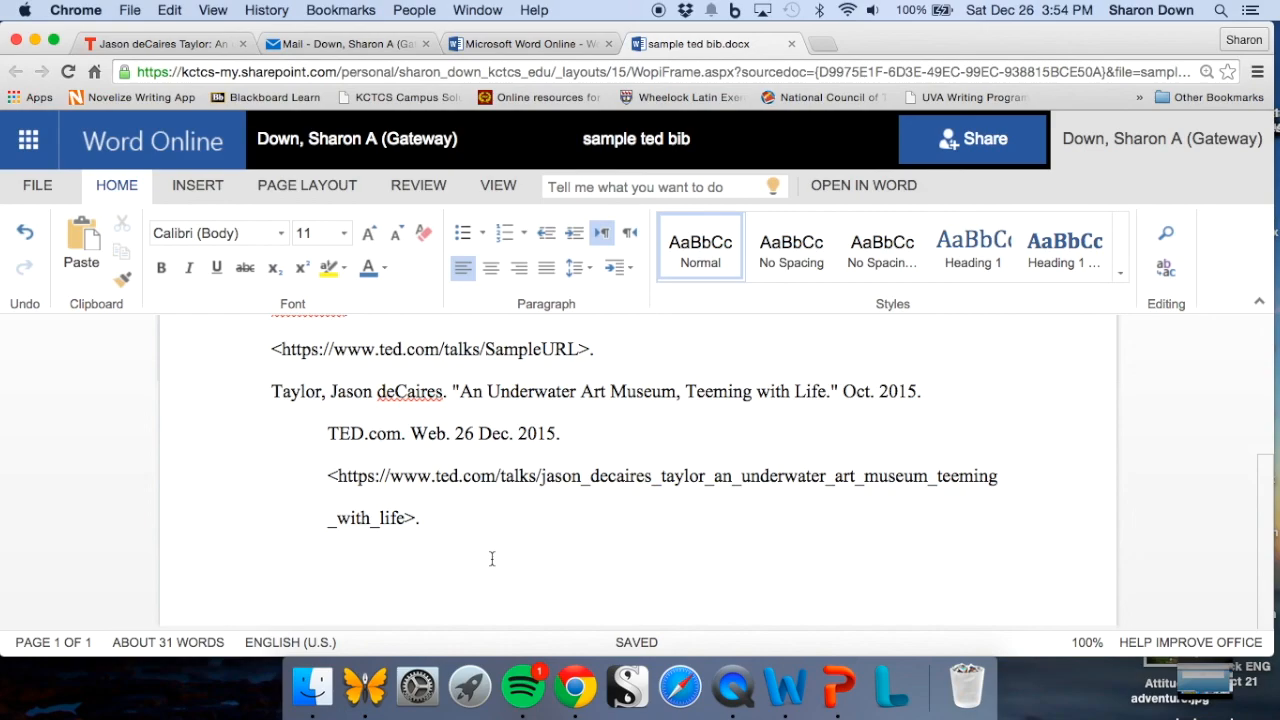